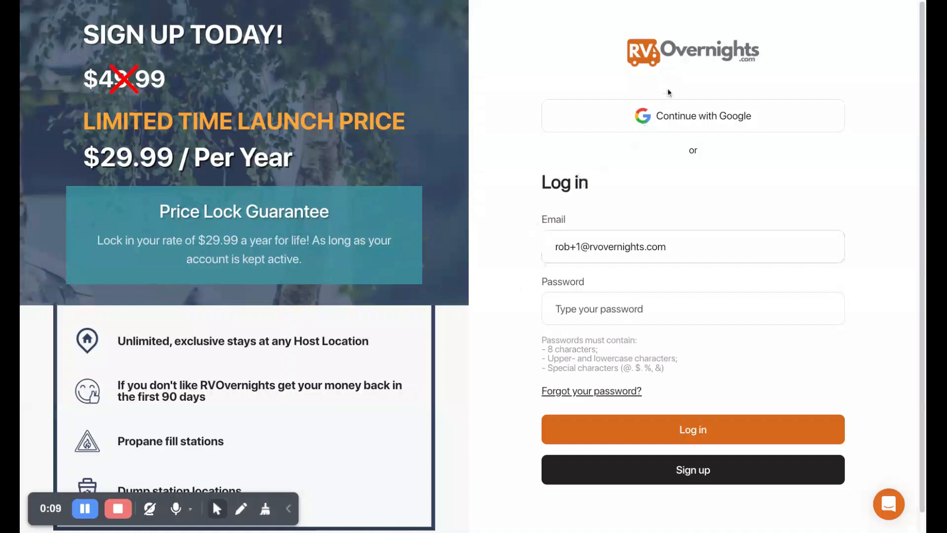
{"action": "mouse_move", "coordinate": [669, 125]}
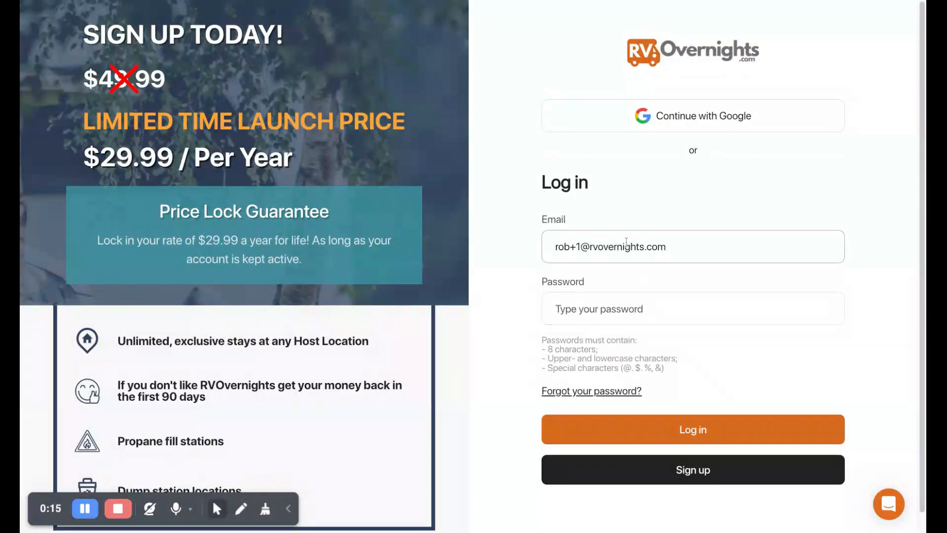
Fill the login password field with the host's password.
{"action": "type", "text": "password"}
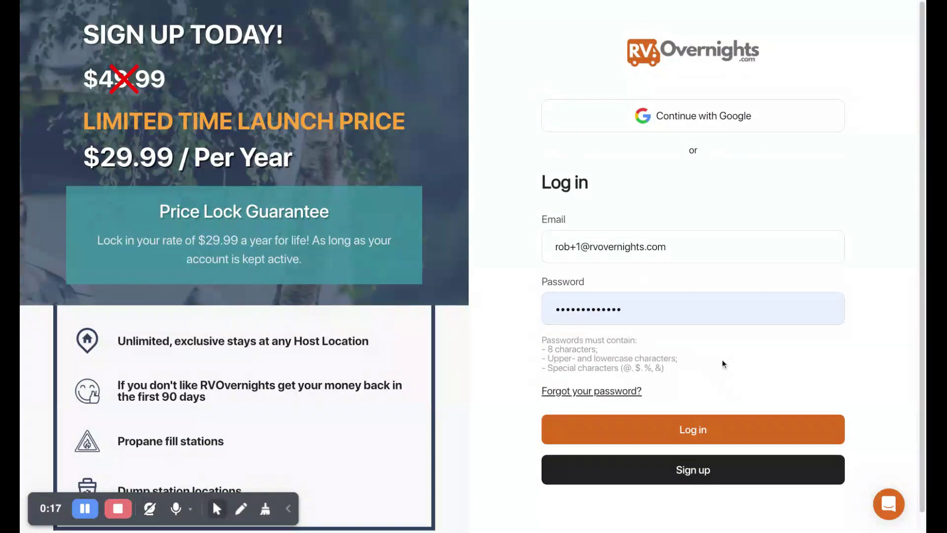
{"action": "mouse_move", "coordinate": [692, 429]}
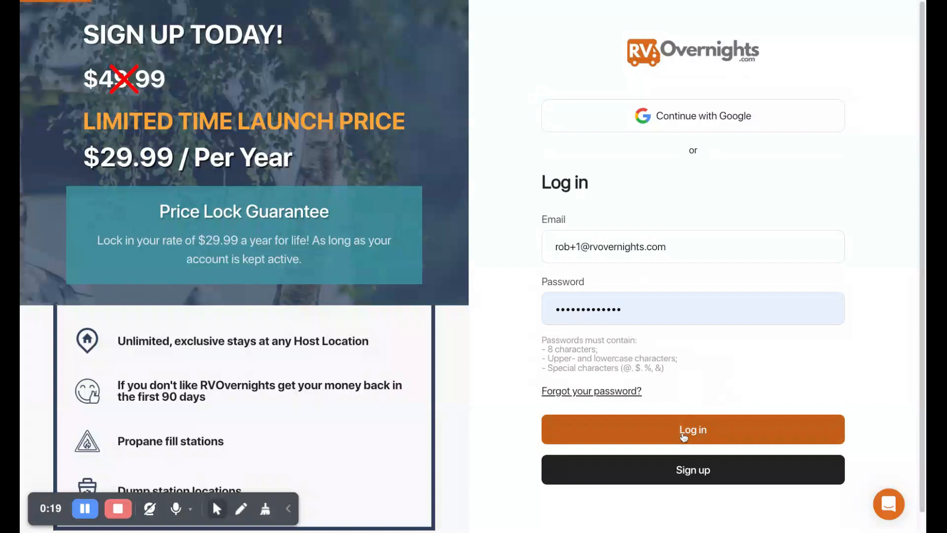
Sign in to the host account and land on the Stays dashboard.
{"action": "left_click", "coordinate": [692, 429]}
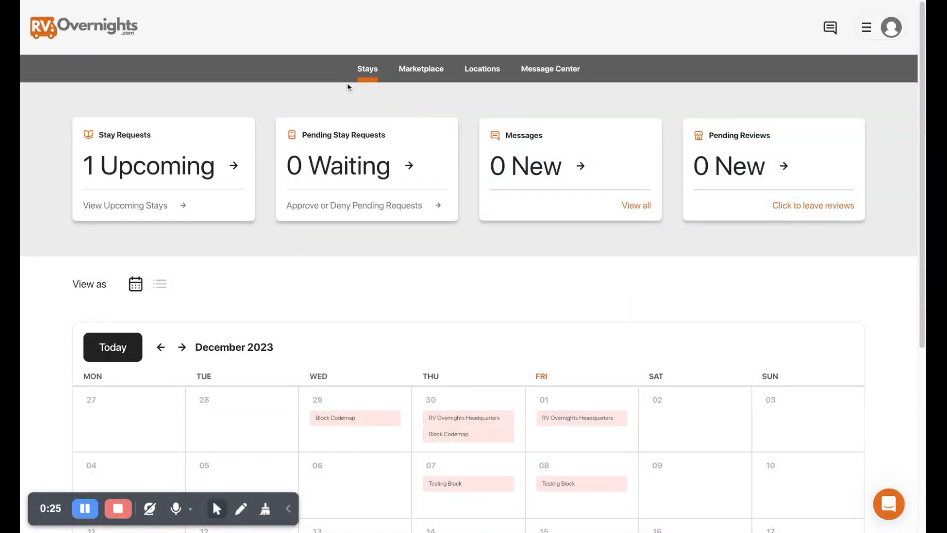
{"action": "mouse_move", "coordinate": [482, 71]}
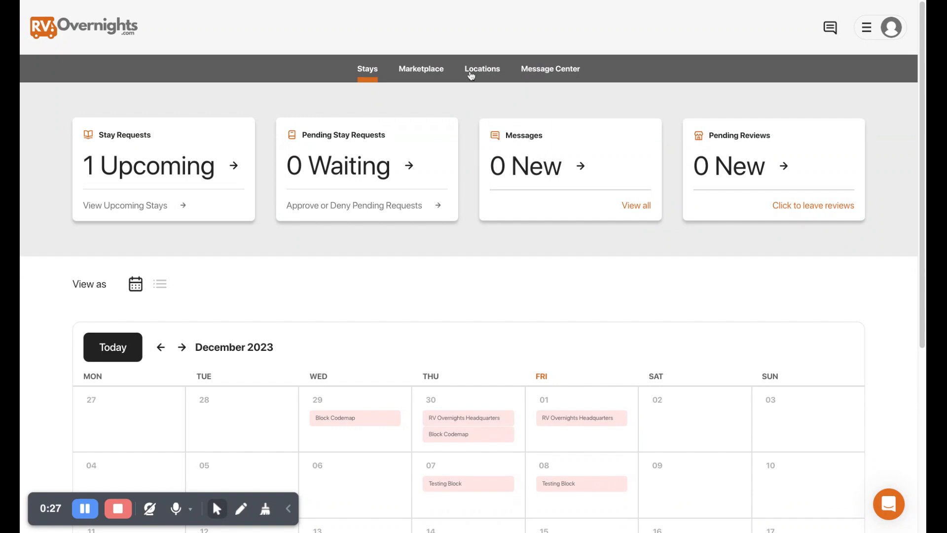
{"action": "mouse_move", "coordinate": [555, 79]}
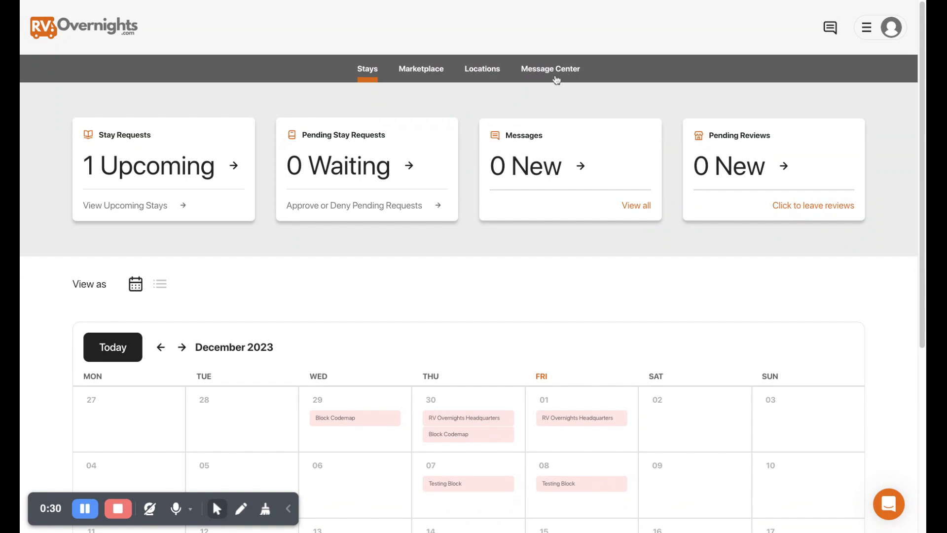
{"action": "mouse_move", "coordinate": [171, 182]}
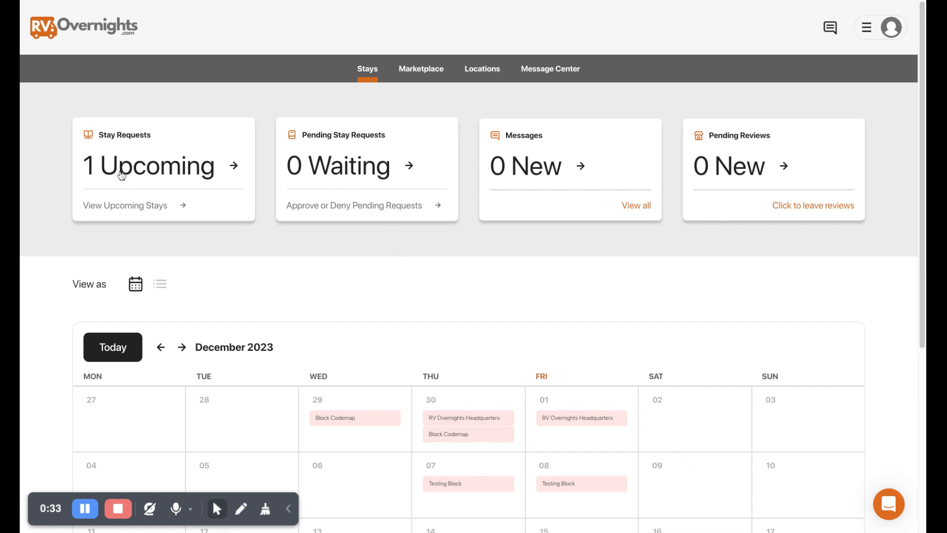
{"action": "mouse_move", "coordinate": [128, 208]}
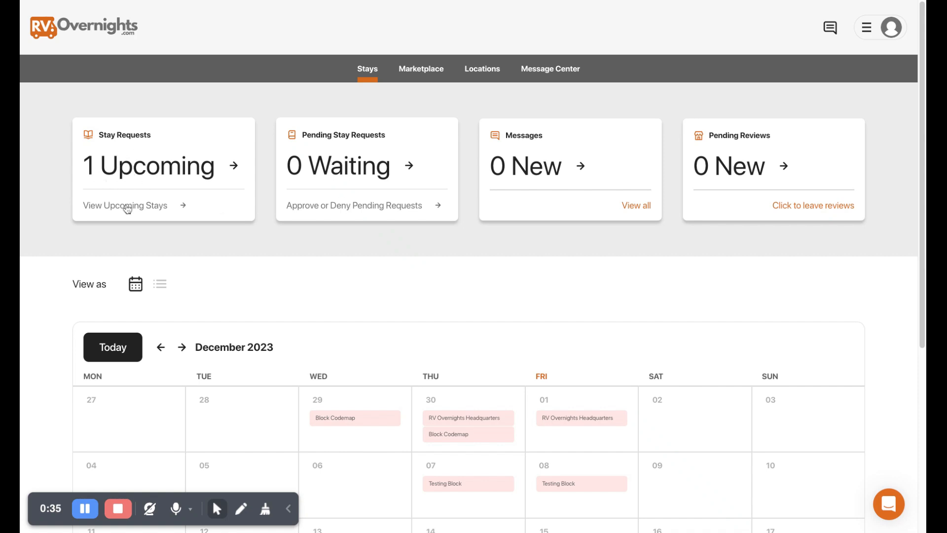
{"action": "mouse_move", "coordinate": [836, 205]}
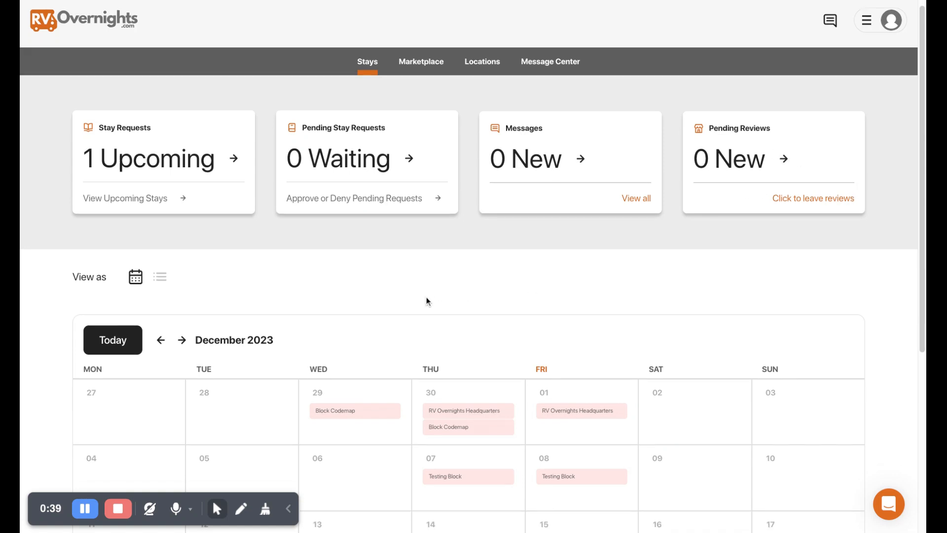
View stays as a calendar and advance it from December 2023 to January 2024.
{"action": "scroll", "scroll_direction": "down", "scroll_amount": 3}
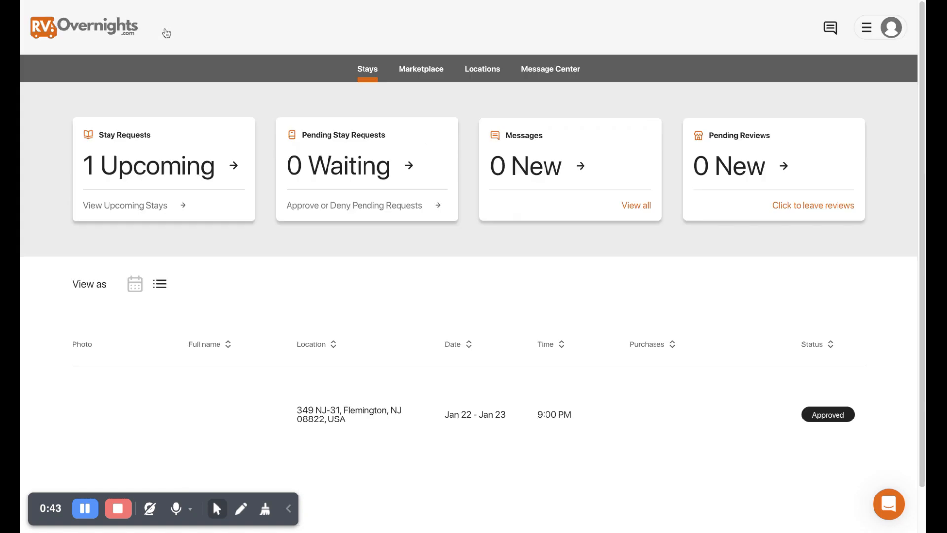
{"action": "left_click", "coordinate": [134, 284]}
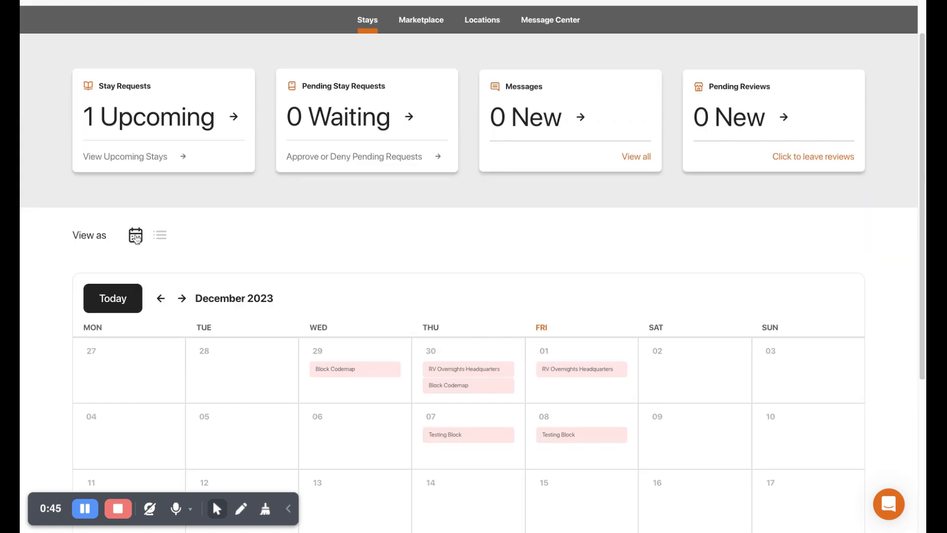
{"action": "scroll", "scroll_direction": "down", "scroll_amount": 3}
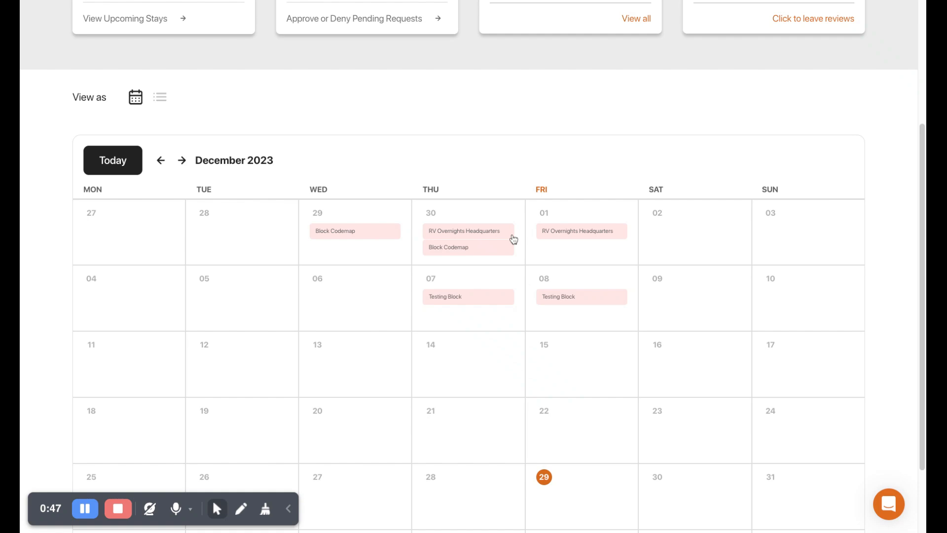
{"action": "scroll", "scroll_direction": "down", "scroll_amount": 3}
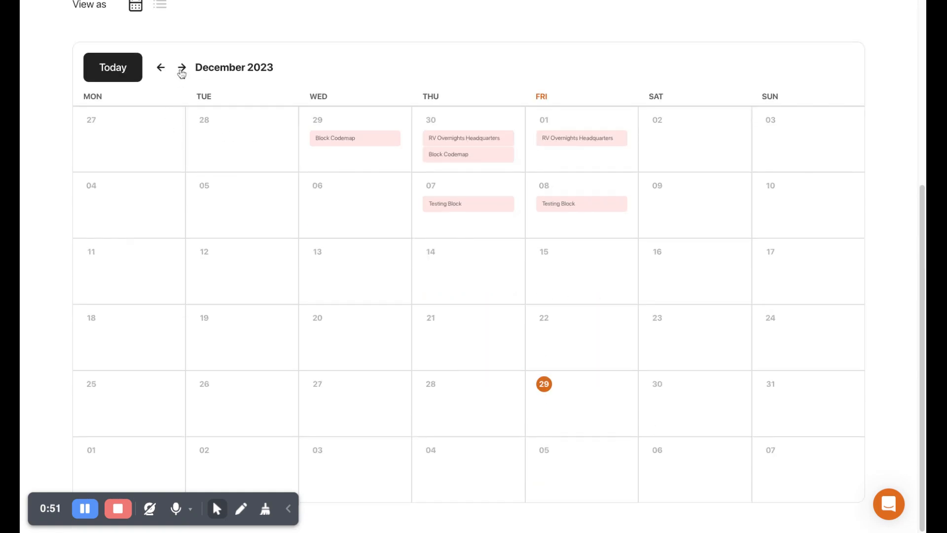
{"action": "left_click", "coordinate": [180, 67]}
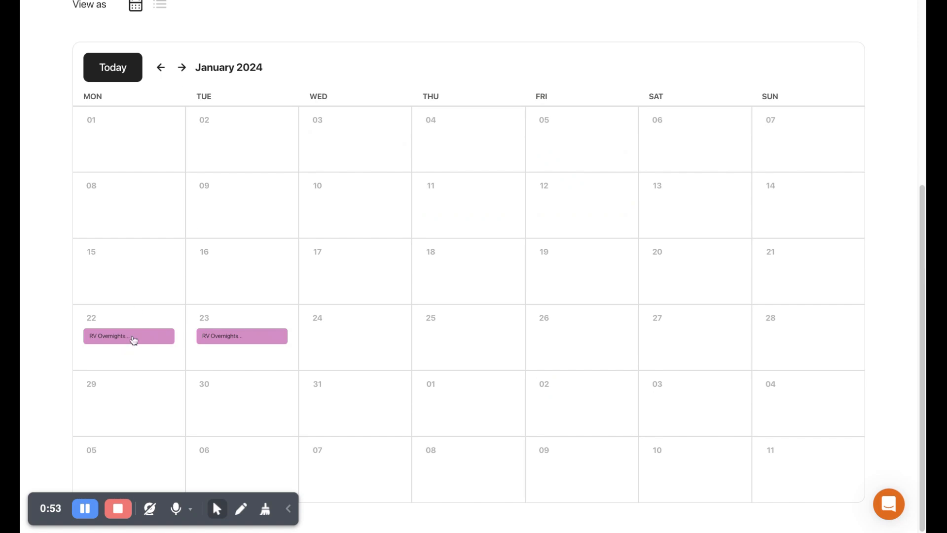
{"action": "scroll", "scroll_direction": "up", "scroll_amount": 3}
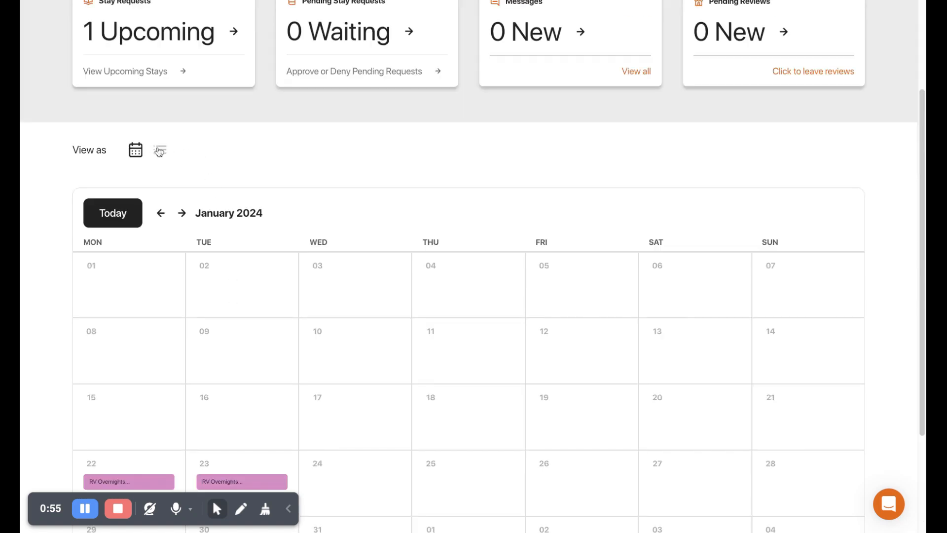
Switch stays to table view showing the approved Jan 22–23 stay.
{"action": "left_click", "coordinate": [159, 150]}
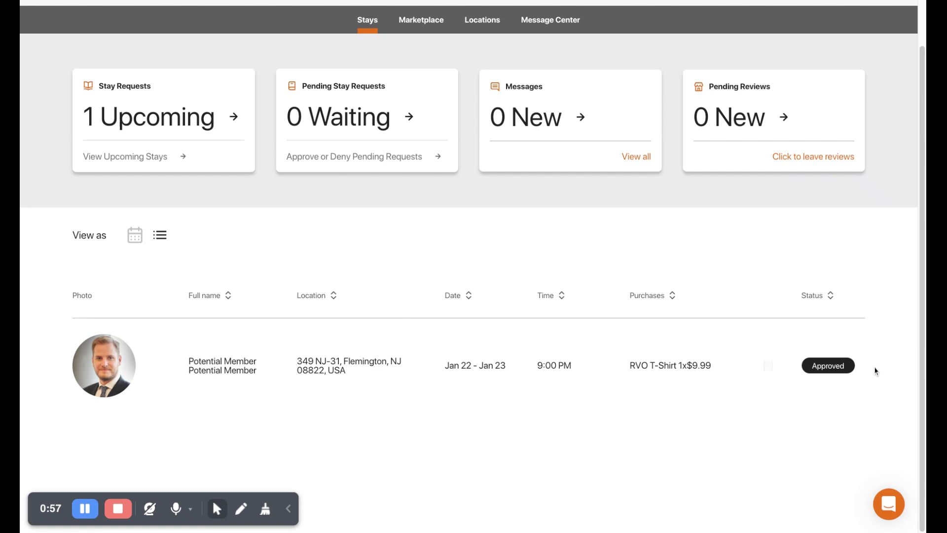
{"action": "mouse_move", "coordinate": [139, 373]}
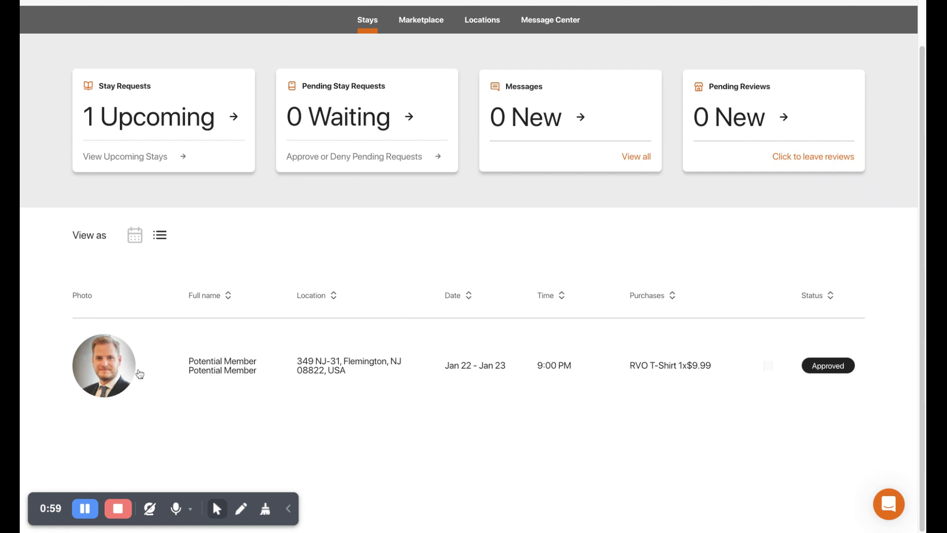
{"action": "mouse_move", "coordinate": [774, 399]}
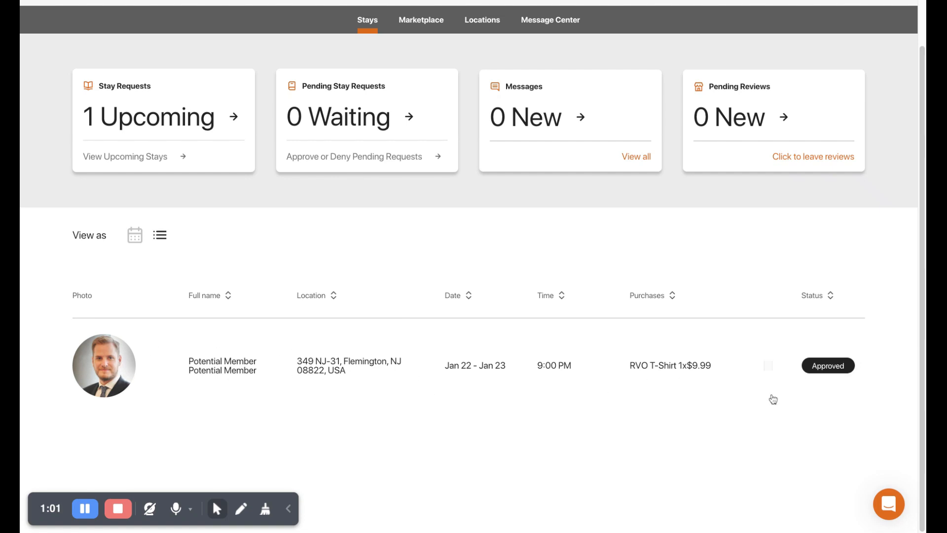
{"action": "mouse_move", "coordinate": [508, 365]}
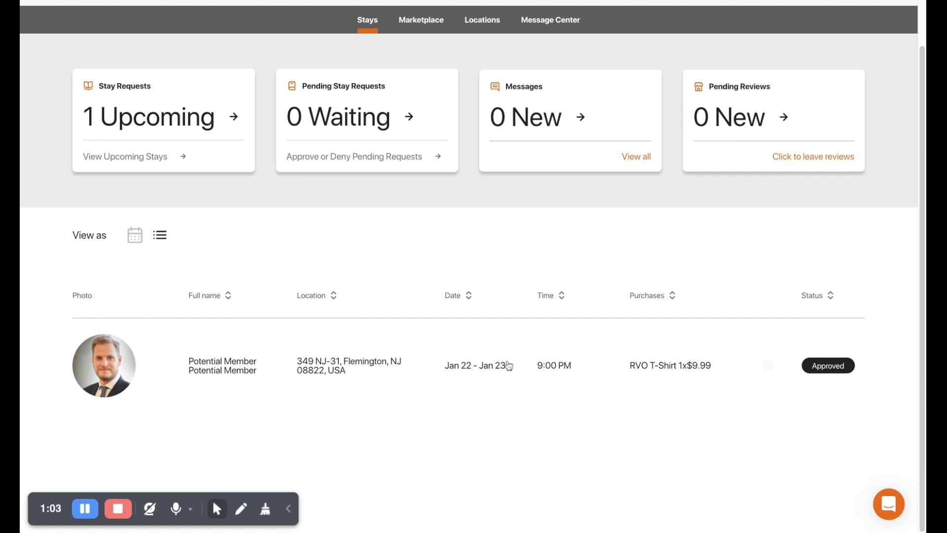
Review the approved Jan 22–23 stay's details, rig type and purchases, then close them.
{"action": "left_click", "coordinate": [478, 365]}
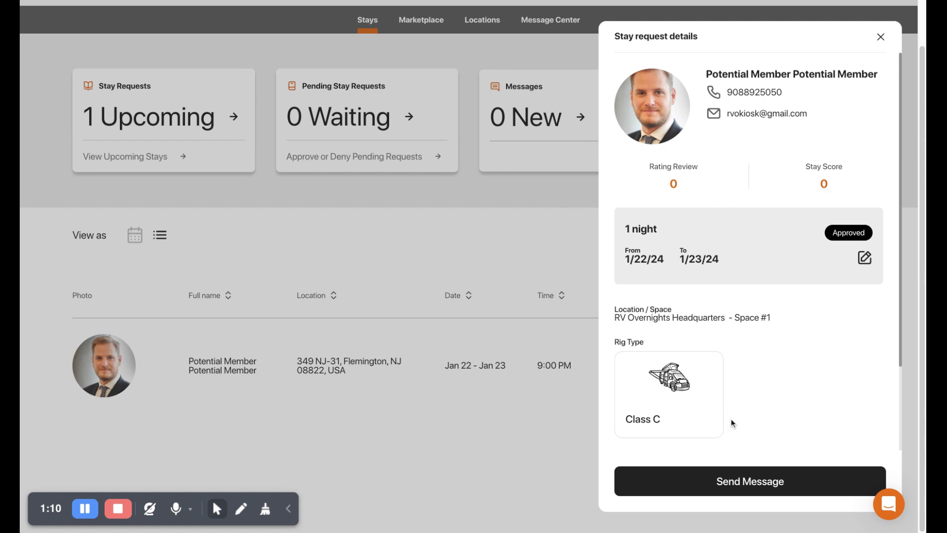
{"action": "scroll", "scroll_direction": "down", "scroll_amount": 3}
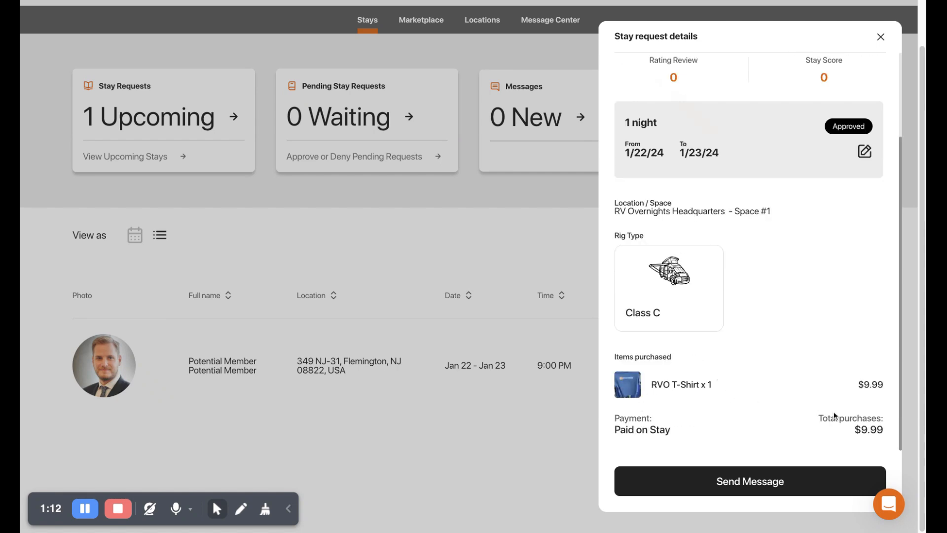
{"action": "scroll", "scroll_direction": "up", "scroll_amount": 3}
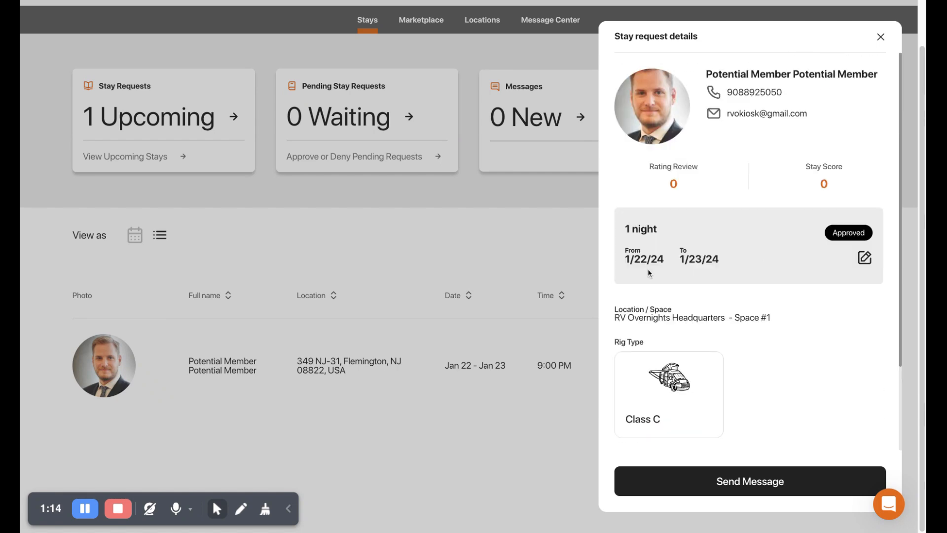
{"action": "mouse_move", "coordinate": [685, 155]}
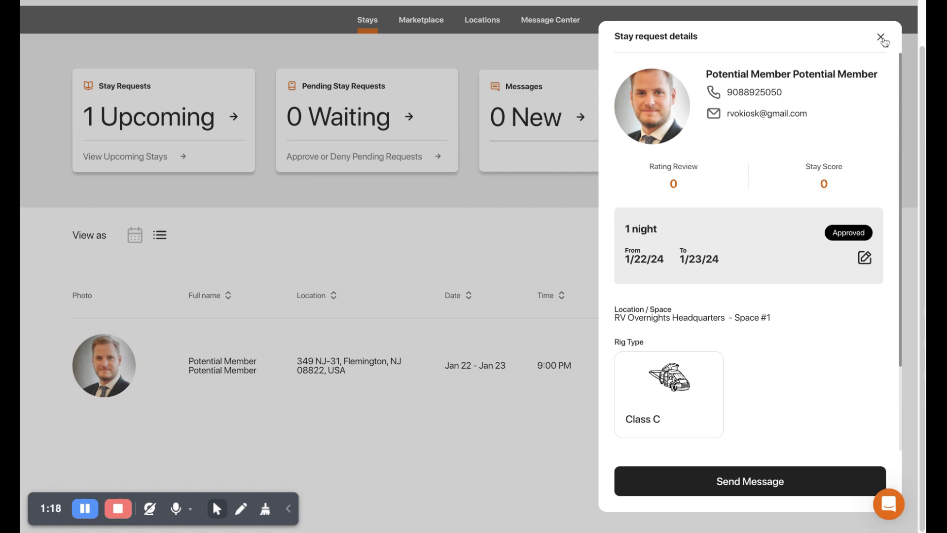
{"action": "mouse_move", "coordinate": [778, 482]}
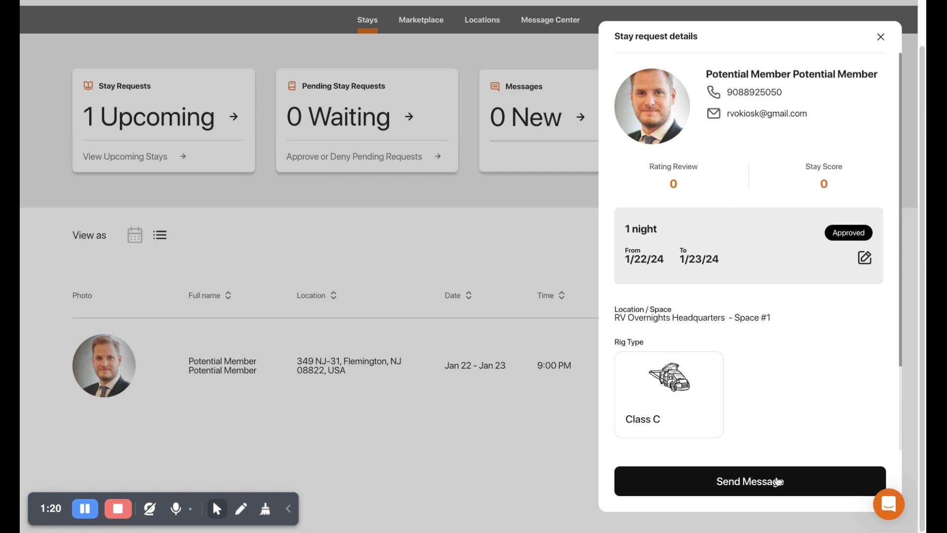
{"action": "left_click", "coordinate": [880, 36]}
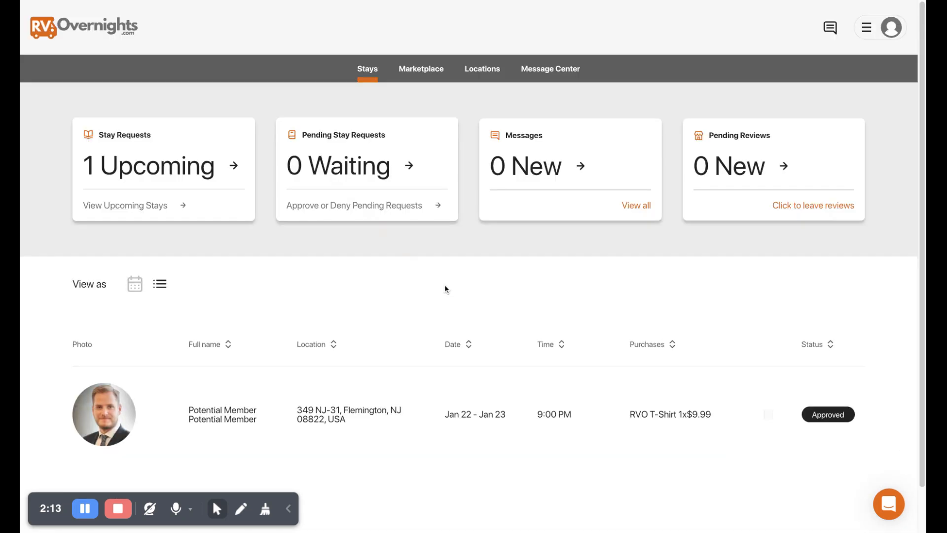
Go to Manage Marketplace listing the RVO T-Shirt and Space #2 Electrical Hookup.
{"action": "left_click", "coordinate": [421, 68]}
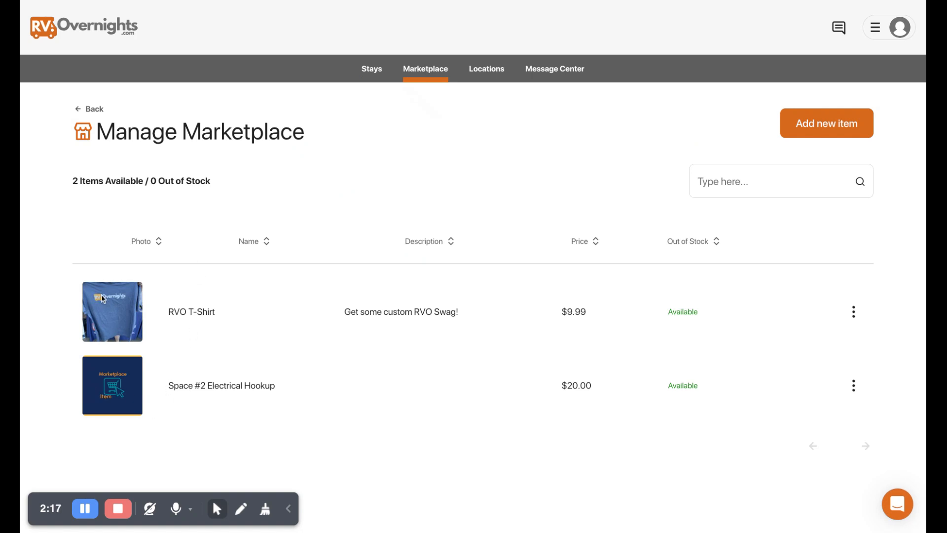
{"action": "mouse_move", "coordinate": [677, 309]}
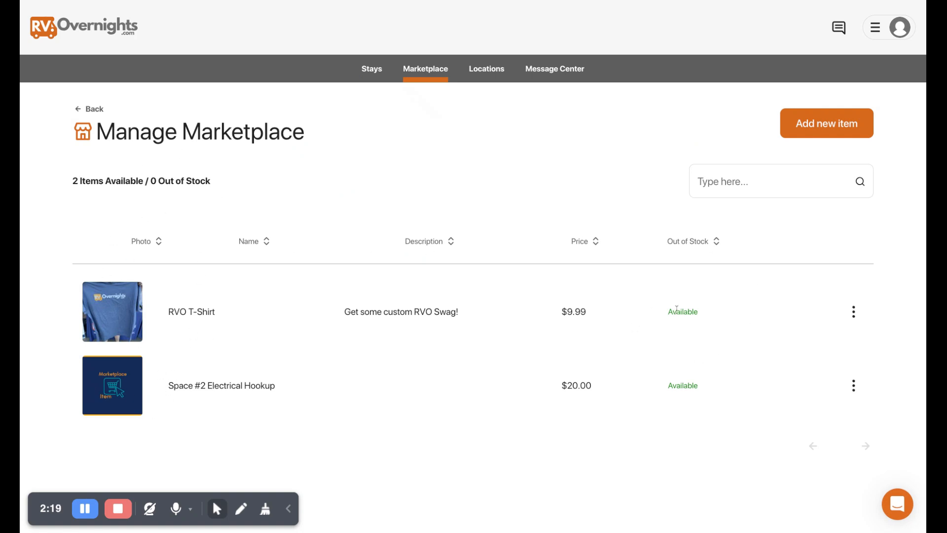
{"action": "mouse_move", "coordinate": [677, 328]}
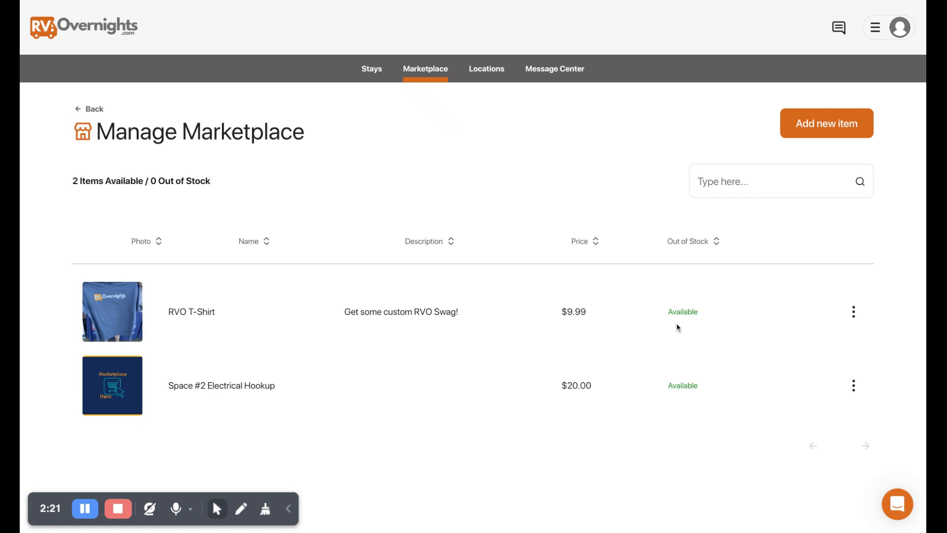
{"action": "left_click", "coordinate": [826, 124]}
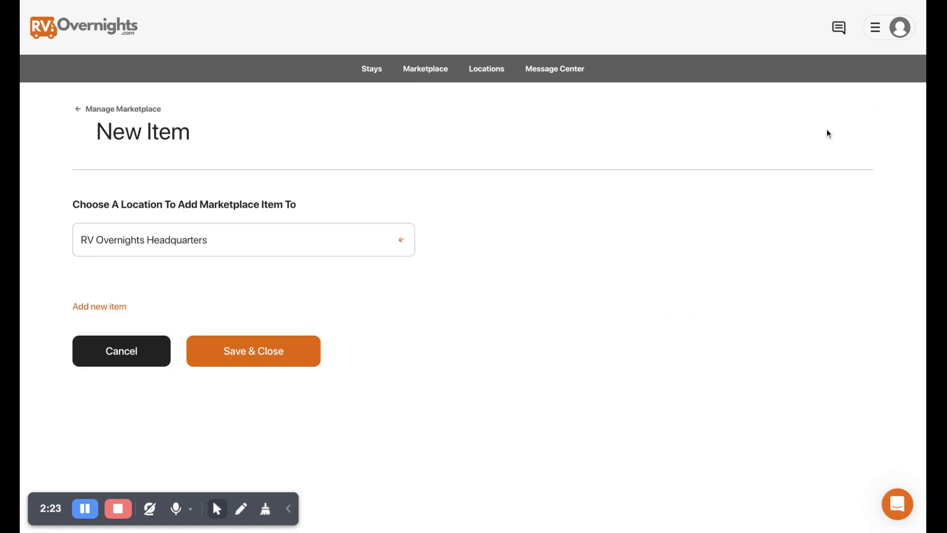
{"action": "left_click", "coordinate": [99, 305]}
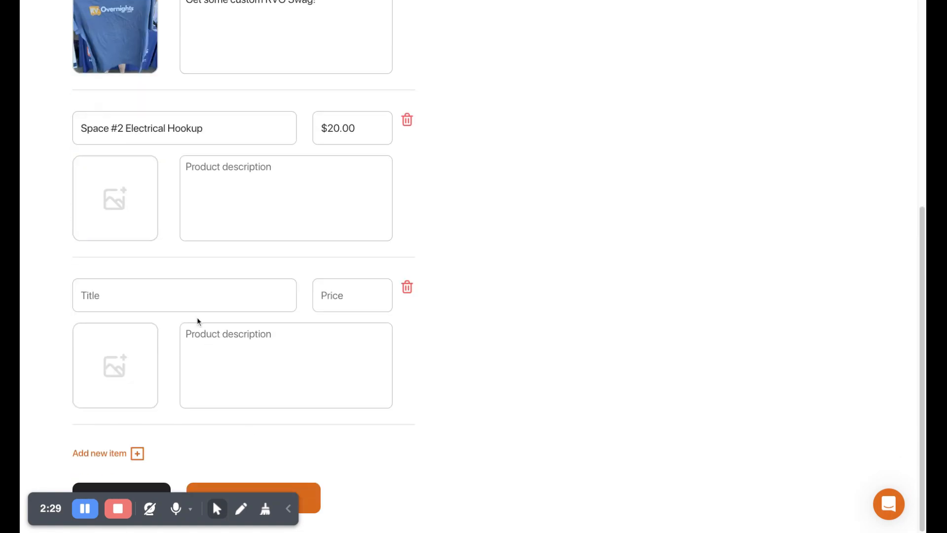
{"action": "left_click", "coordinate": [351, 295]}
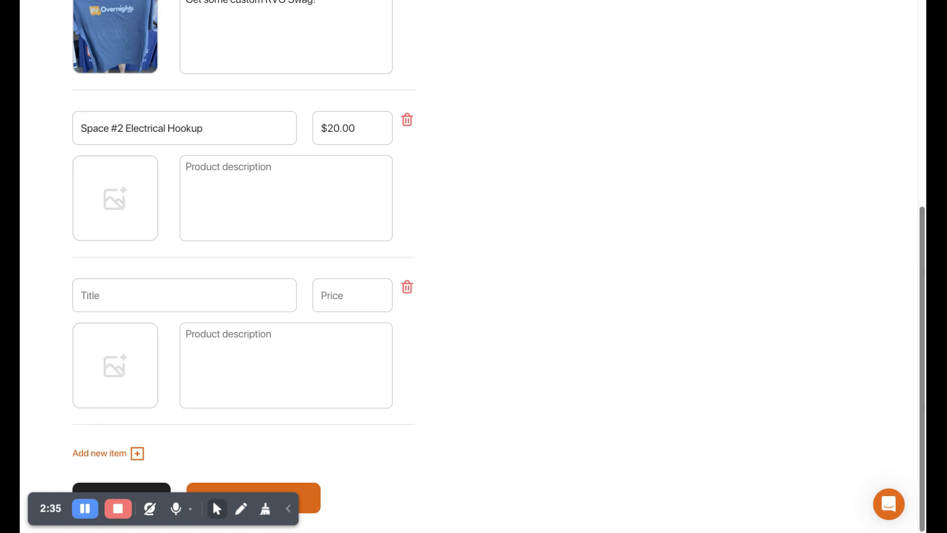
{"action": "scroll", "scroll_direction": "up", "scroll_amount": 3}
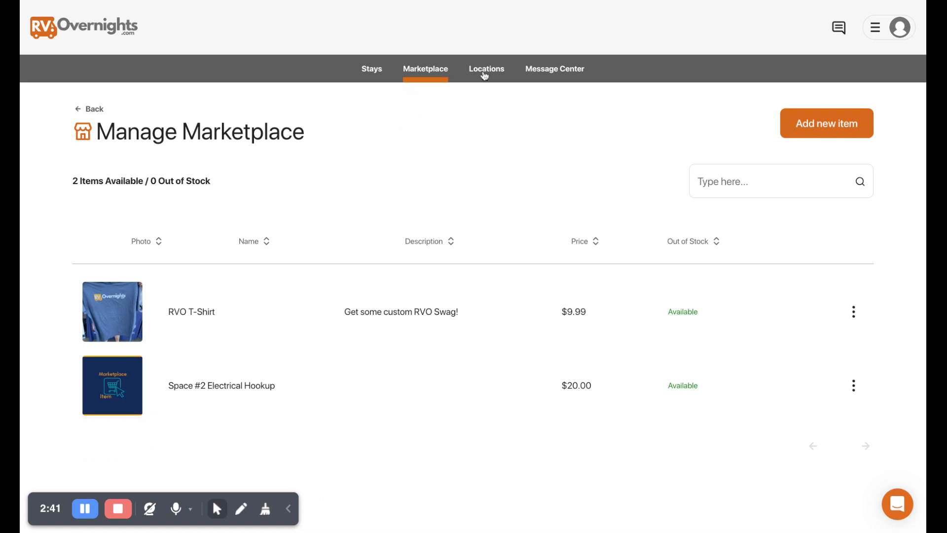
Go to Manage Locations showing RV Overnights Headquarters and its three parking spaces.
{"action": "left_click", "coordinate": [486, 68]}
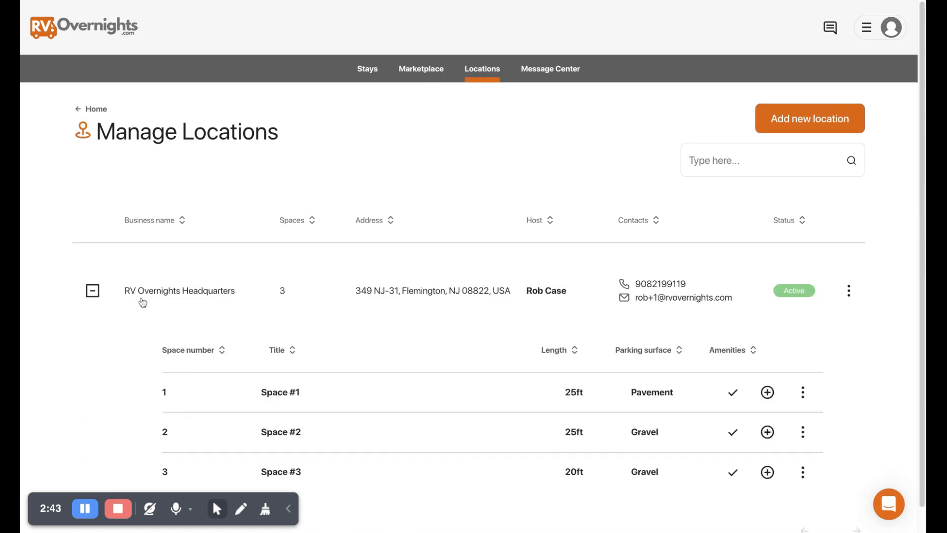
{"action": "mouse_move", "coordinate": [289, 310]}
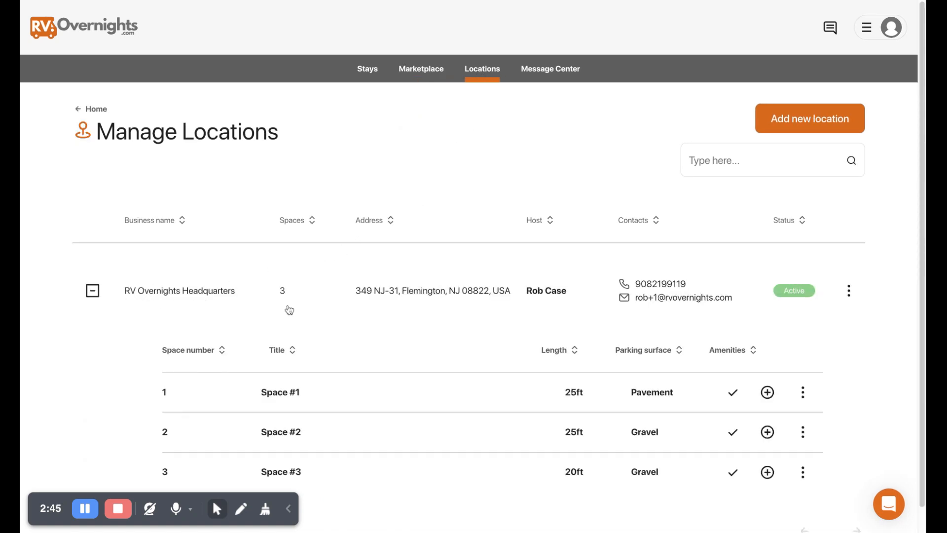
{"action": "mouse_move", "coordinate": [557, 307]}
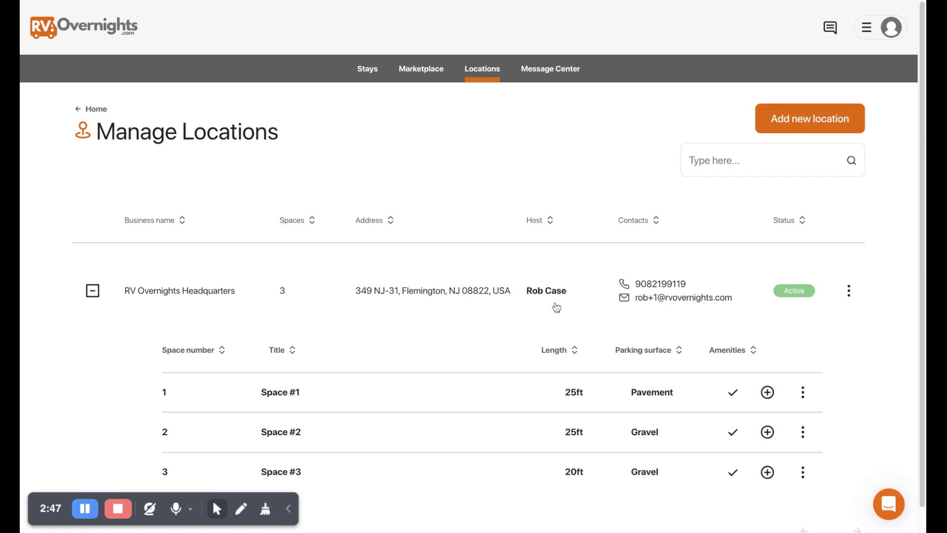
{"action": "mouse_move", "coordinate": [752, 305]}
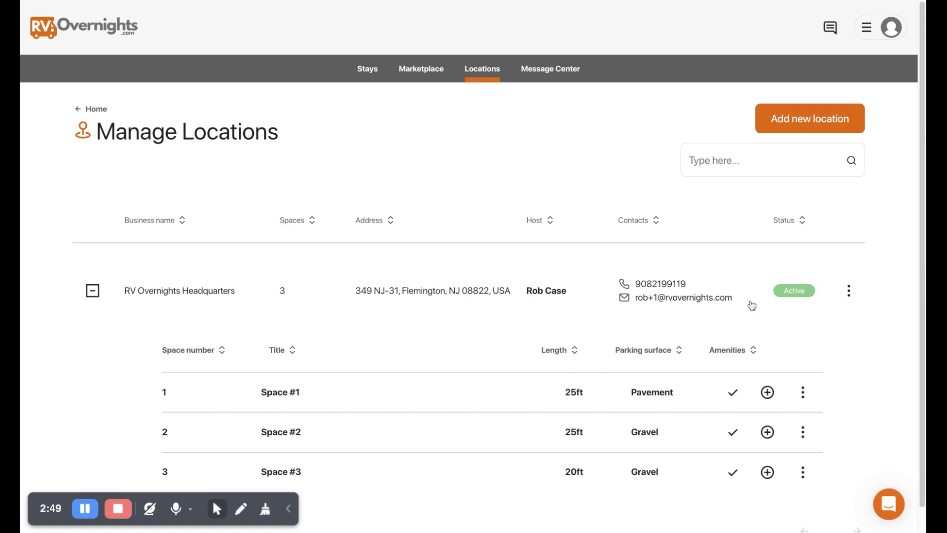
{"action": "scroll", "scroll_direction": "up", "scroll_amount": 3}
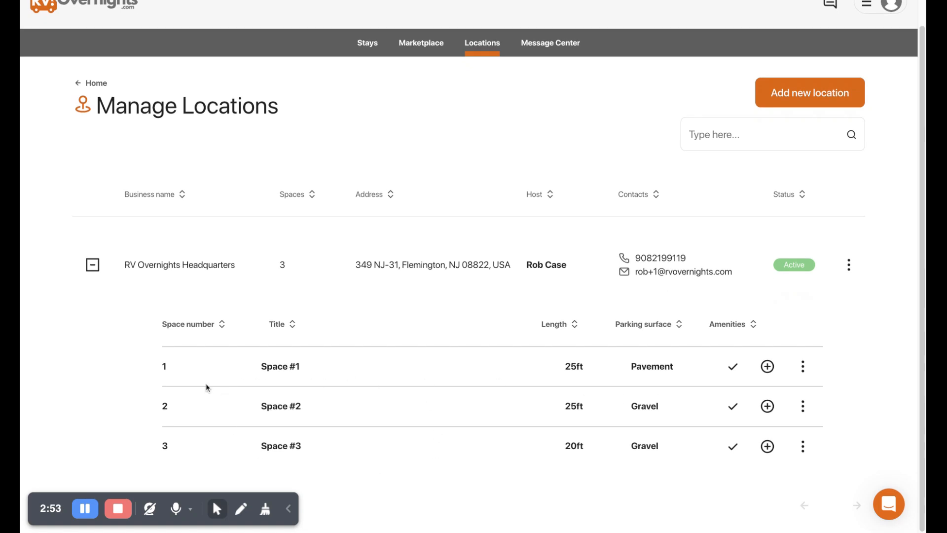
{"action": "mouse_move", "coordinate": [661, 369]}
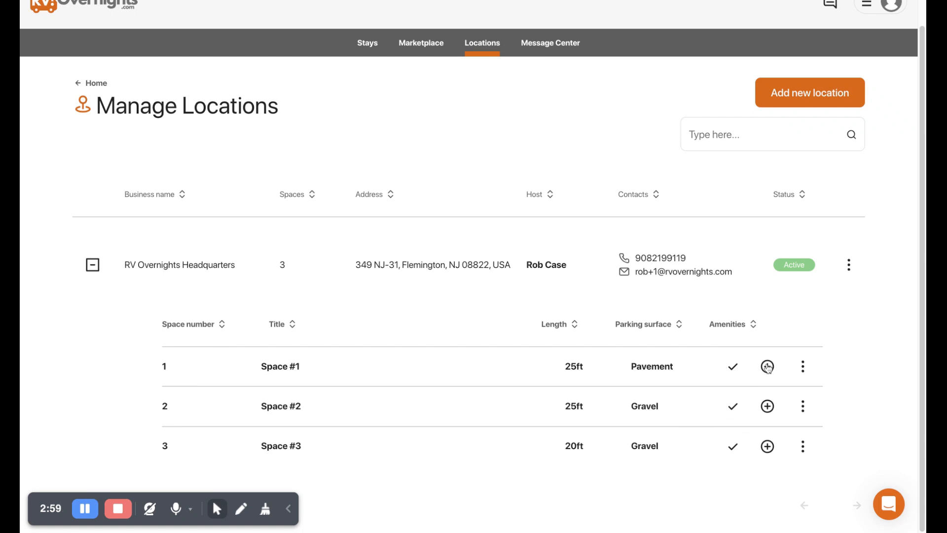
{"action": "left_click", "coordinate": [767, 366]}
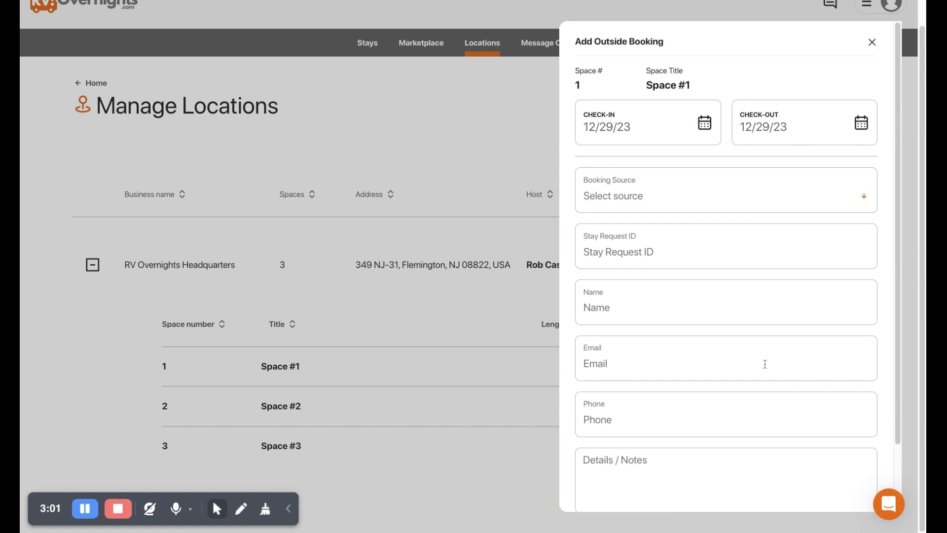
{"action": "mouse_move", "coordinate": [701, 264]}
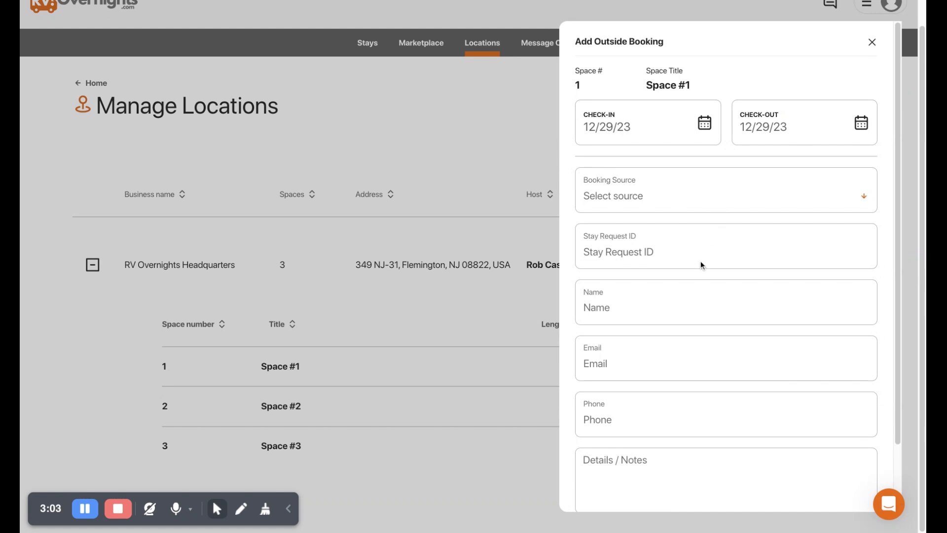
{"action": "scroll", "scroll_direction": "down", "scroll_amount": 3}
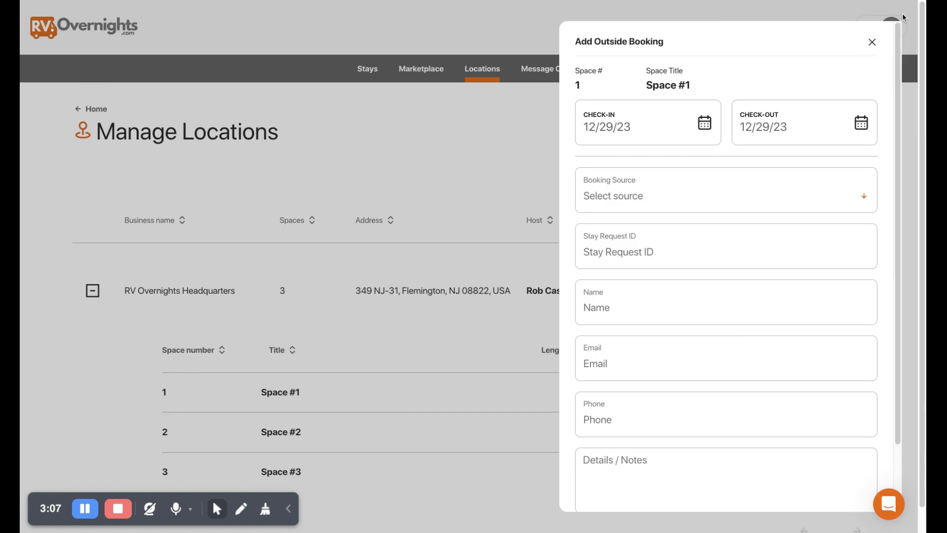
{"action": "left_click", "coordinate": [871, 42]}
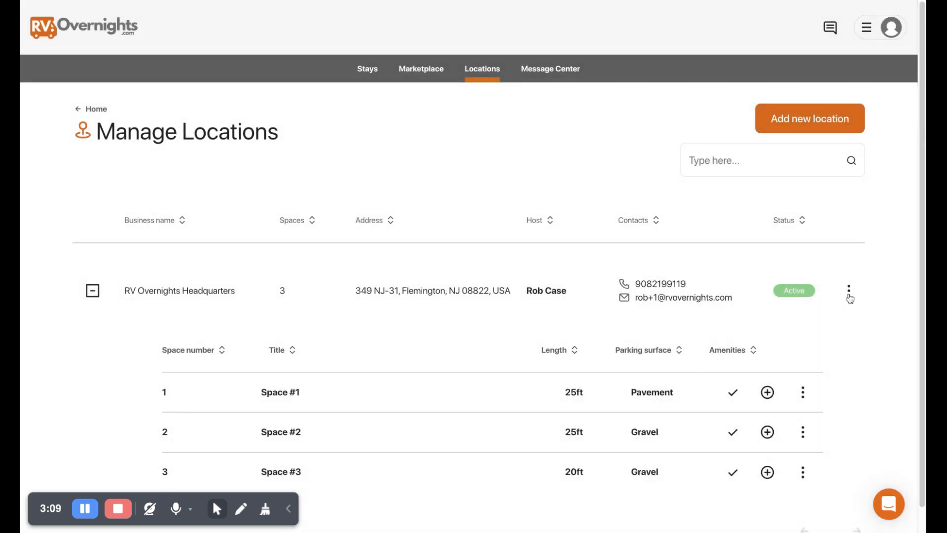
{"action": "left_click", "coordinate": [849, 290]}
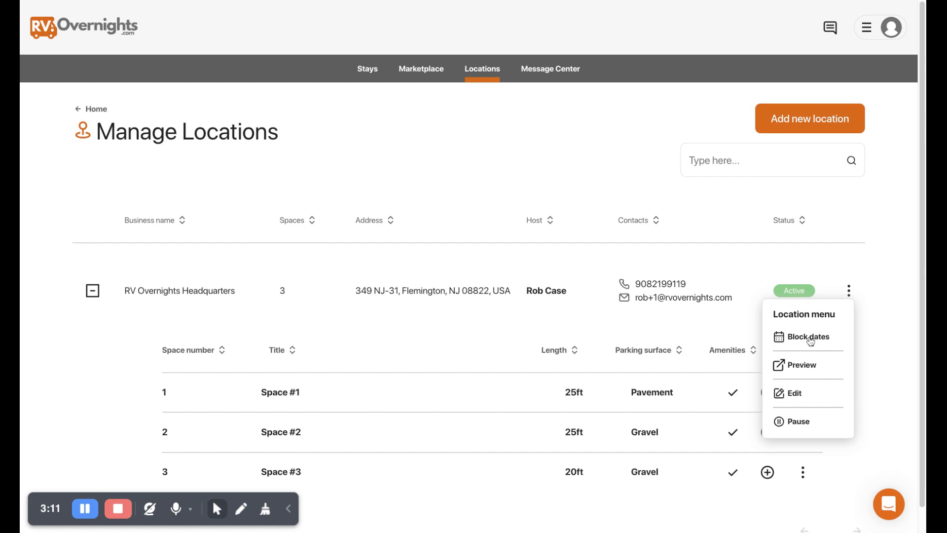
{"action": "left_click", "coordinate": [809, 336]}
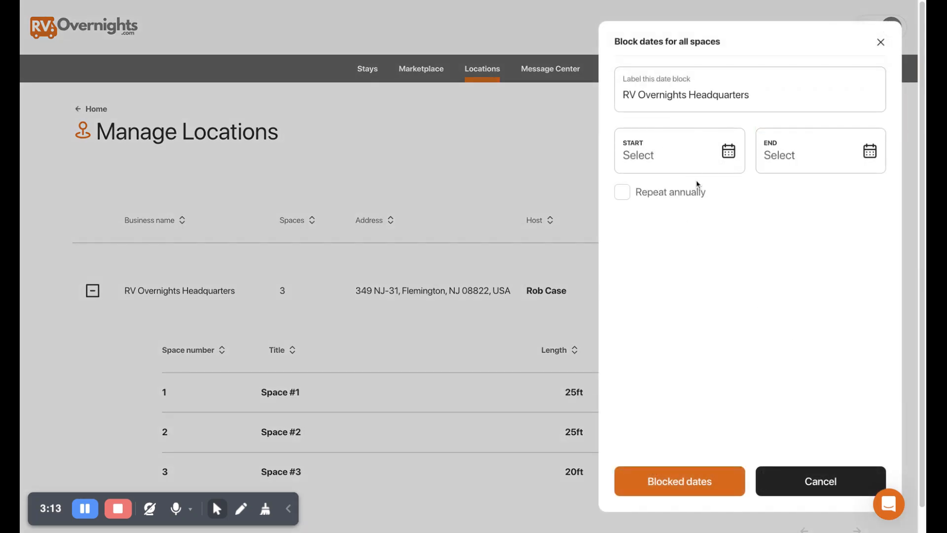
{"action": "mouse_move", "coordinate": [729, 156]}
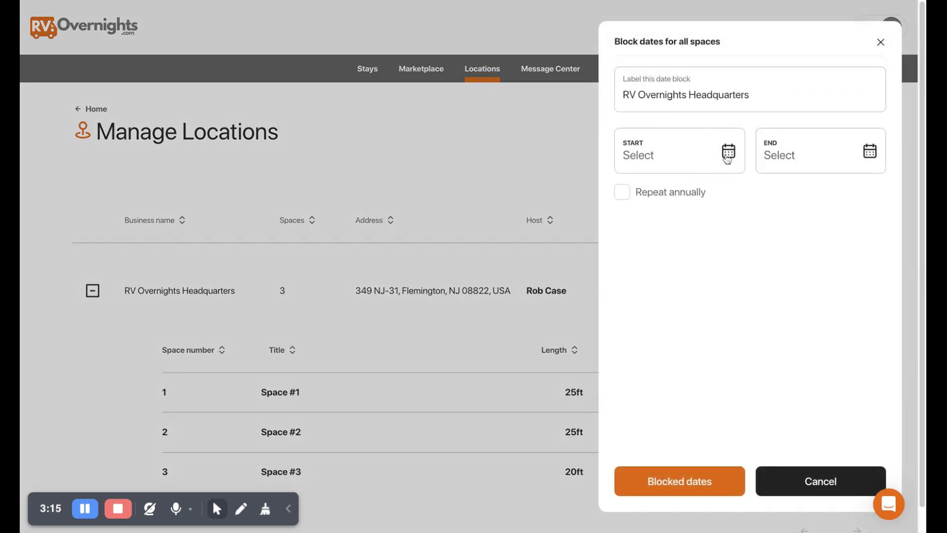
{"action": "left_click", "coordinate": [623, 192]}
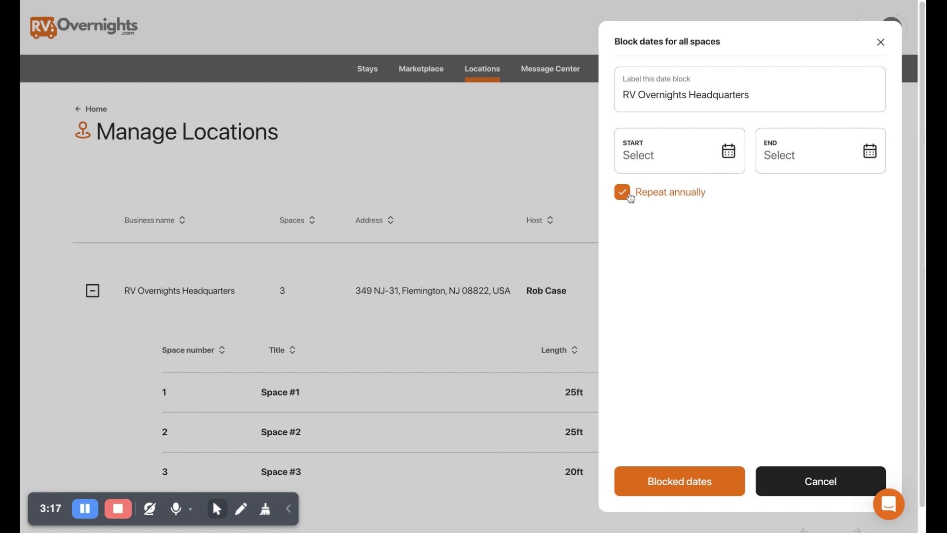
{"action": "left_click", "coordinate": [623, 192]}
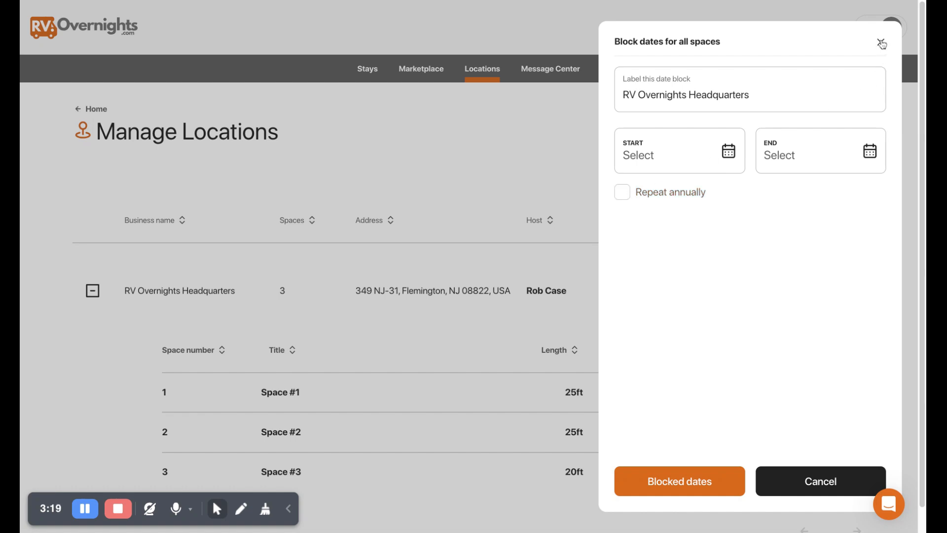
{"action": "left_click", "coordinate": [881, 43]}
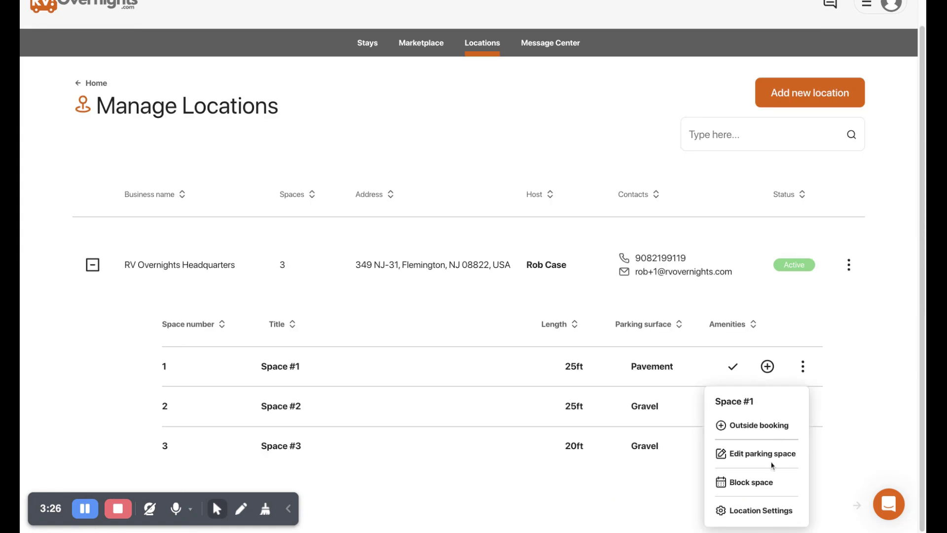
{"action": "mouse_move", "coordinate": [831, 422]}
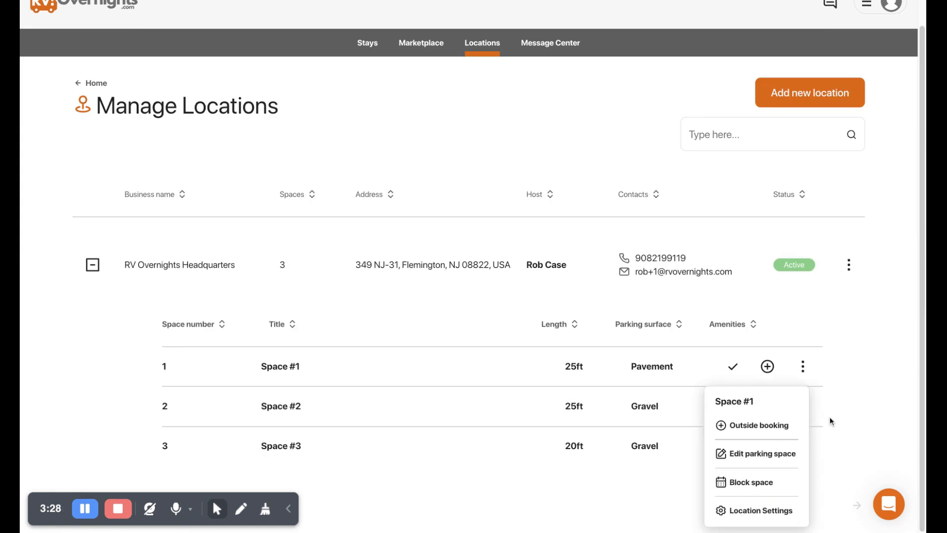
Edit the RV Overnights Headquarters location and look through its settings page.
{"action": "left_click", "coordinate": [849, 264]}
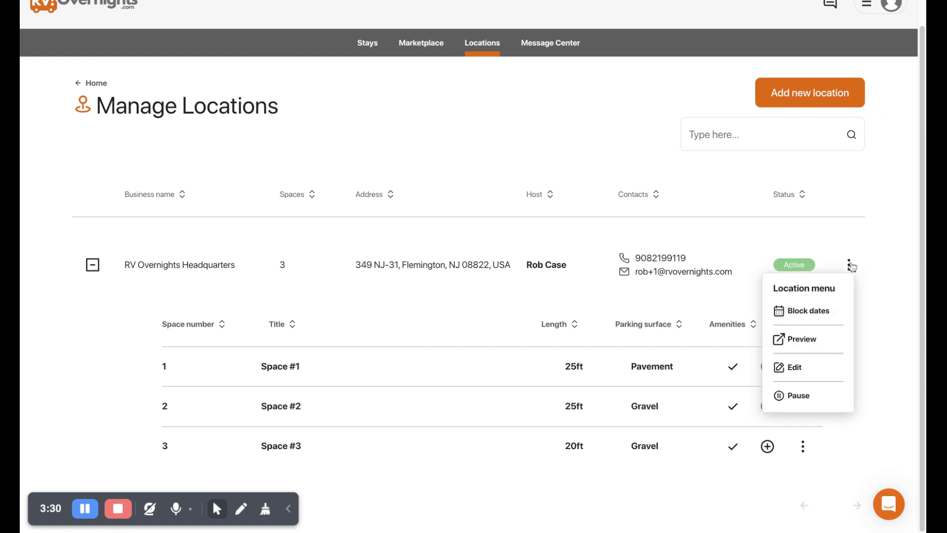
{"action": "mouse_move", "coordinate": [821, 282]}
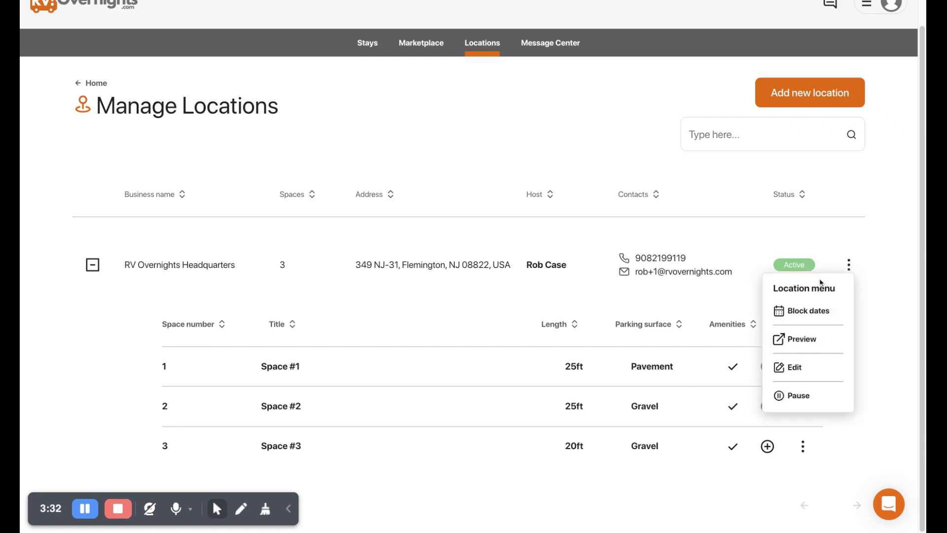
{"action": "mouse_move", "coordinate": [798, 378]}
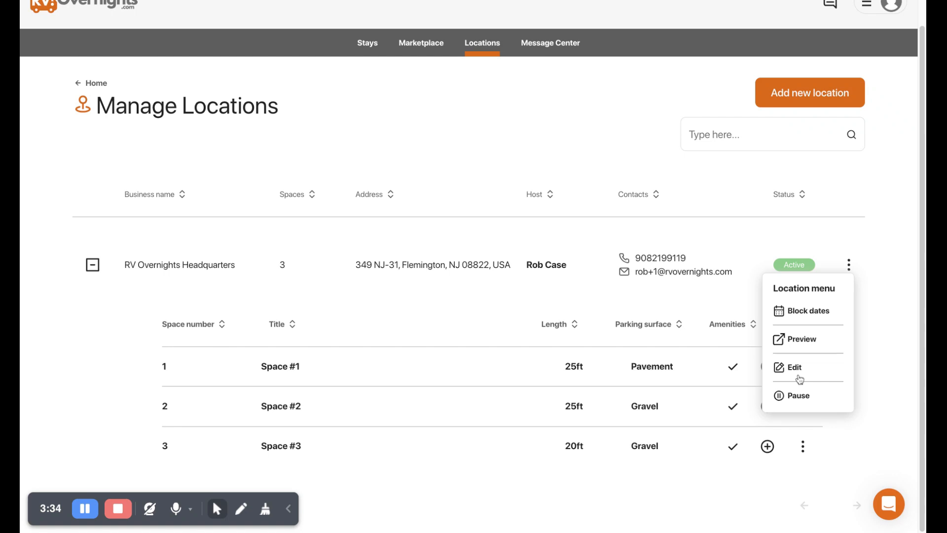
{"action": "left_click", "coordinate": [796, 367]}
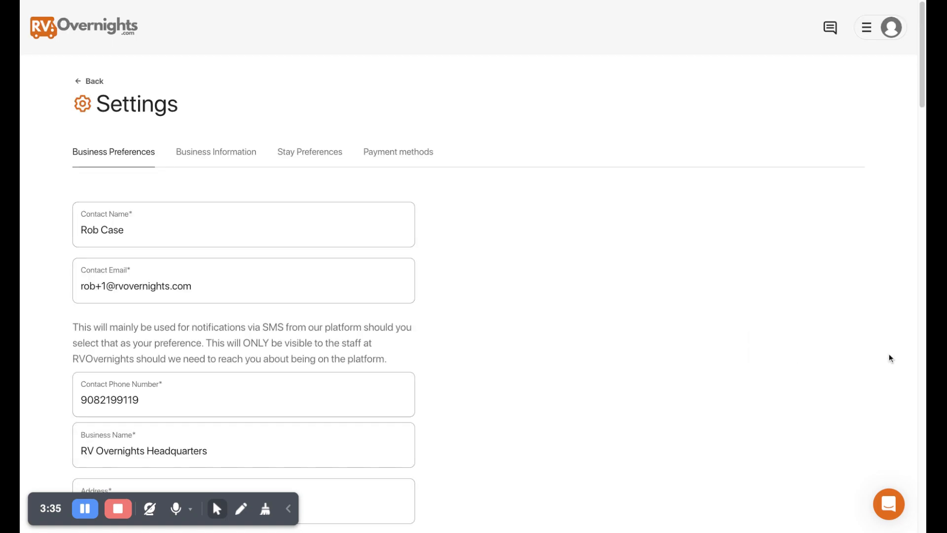
{"action": "scroll", "scroll_direction": "down", "scroll_amount": 3}
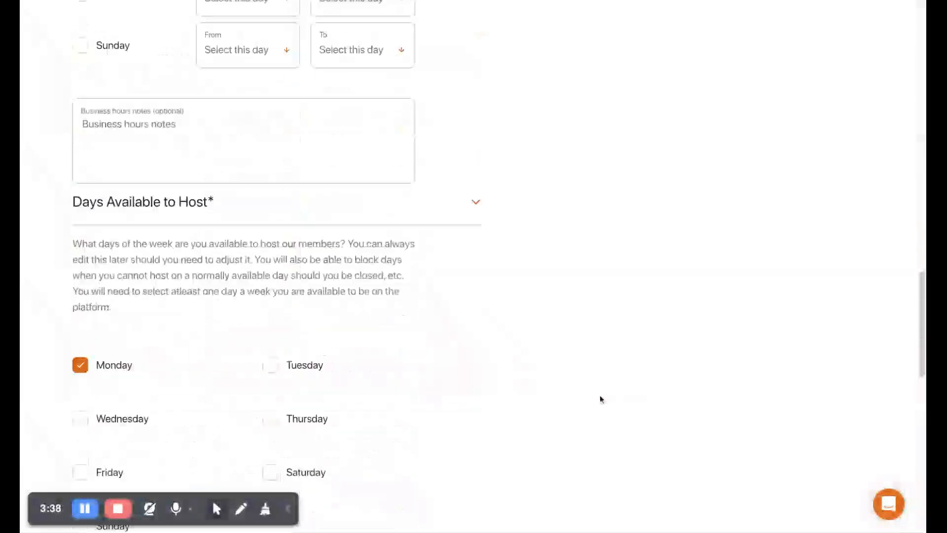
{"action": "scroll", "scroll_direction": "up", "scroll_amount": 3}
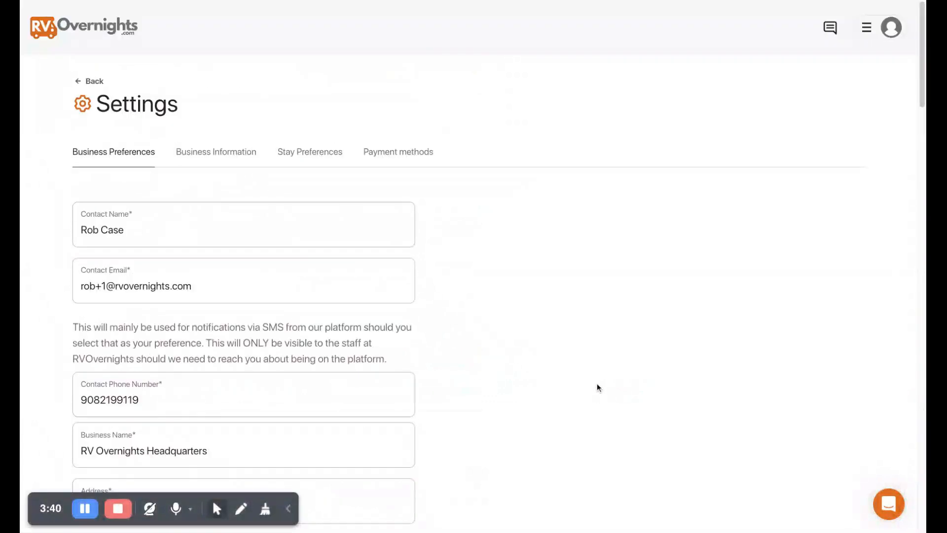
In the Message Center, view the approved January stay conversation and its stay actions menu.
{"action": "left_click", "coordinate": [830, 28]}
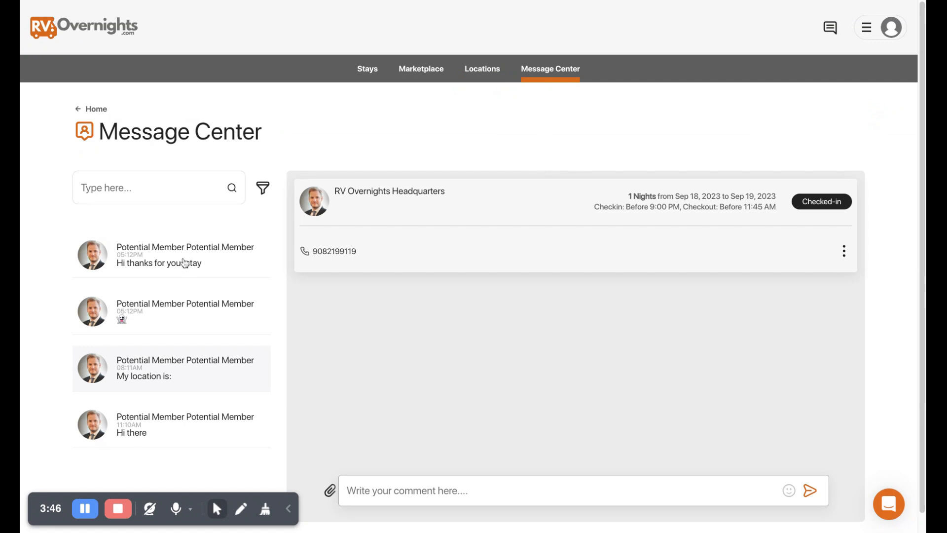
{"action": "left_click", "coordinate": [170, 368]}
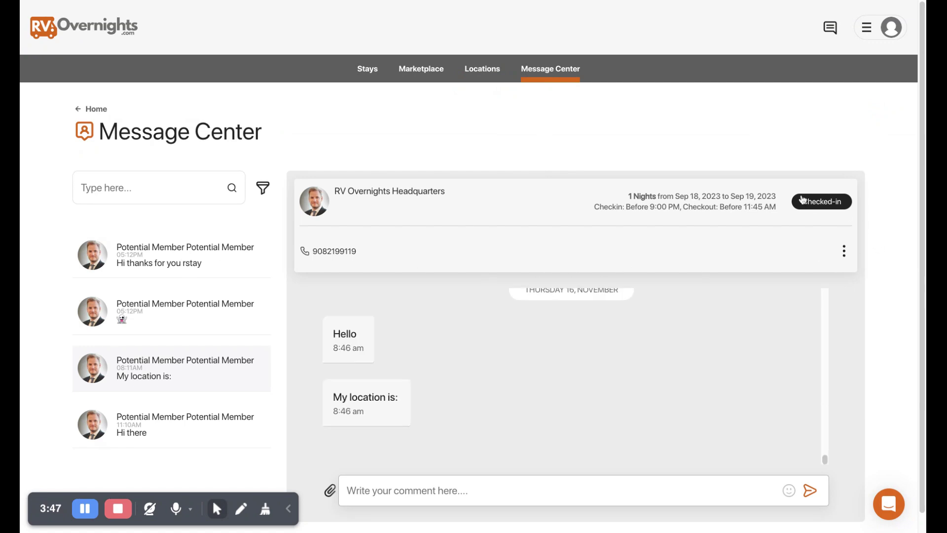
{"action": "left_click", "coordinate": [171, 254]}
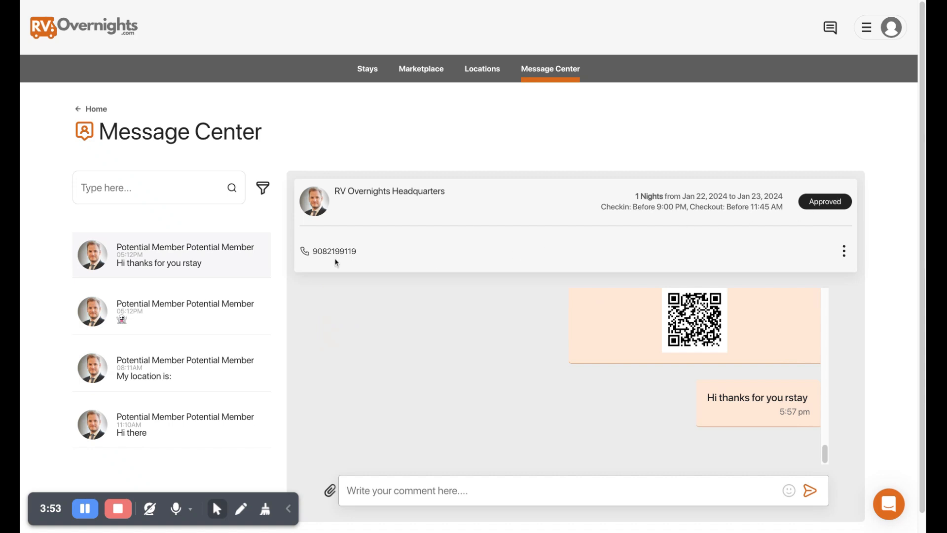
{"action": "scroll", "scroll_direction": "down", "scroll_amount": 3}
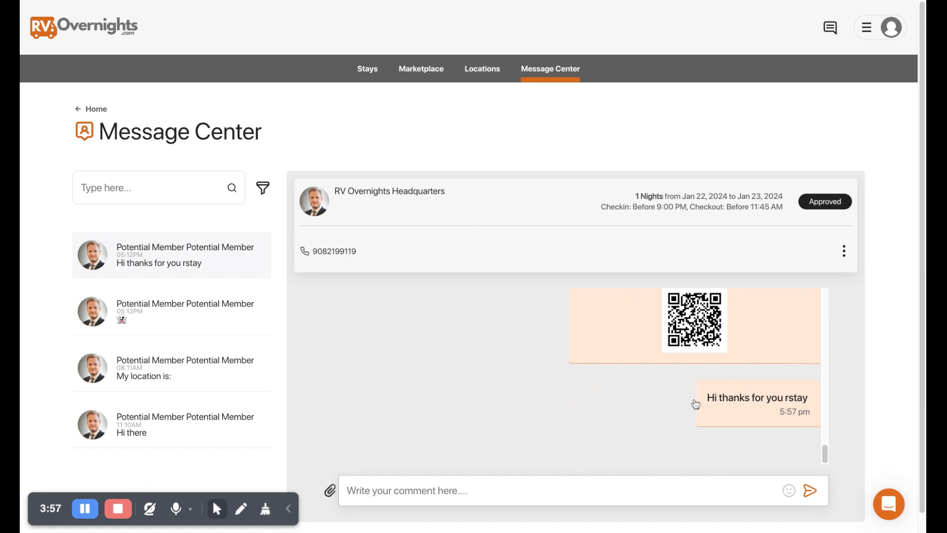
{"action": "mouse_move", "coordinate": [844, 257]}
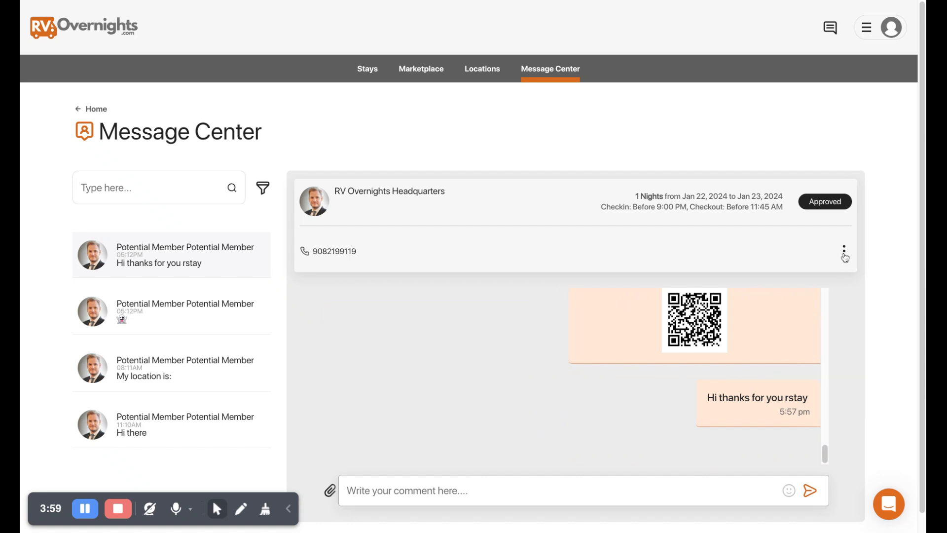
{"action": "left_click", "coordinate": [844, 250]}
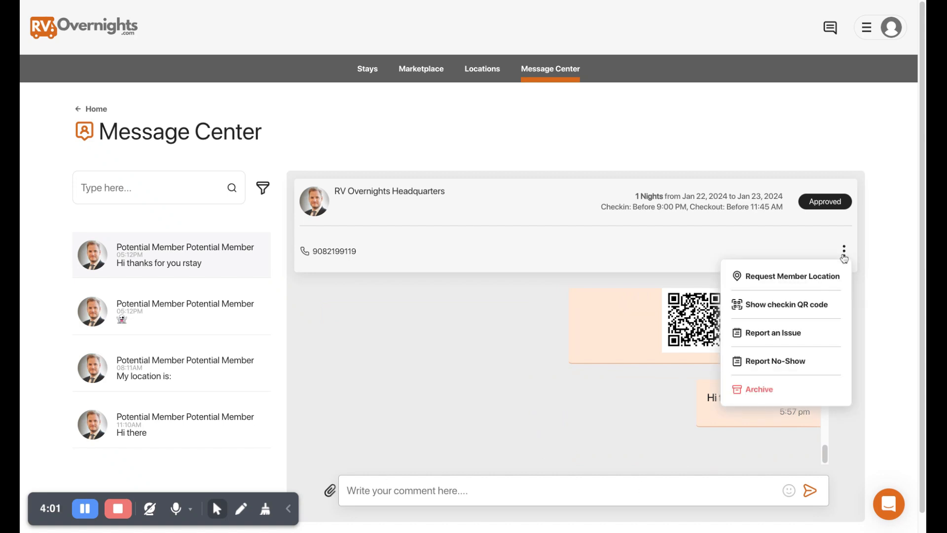
{"action": "mouse_move", "coordinate": [793, 297]}
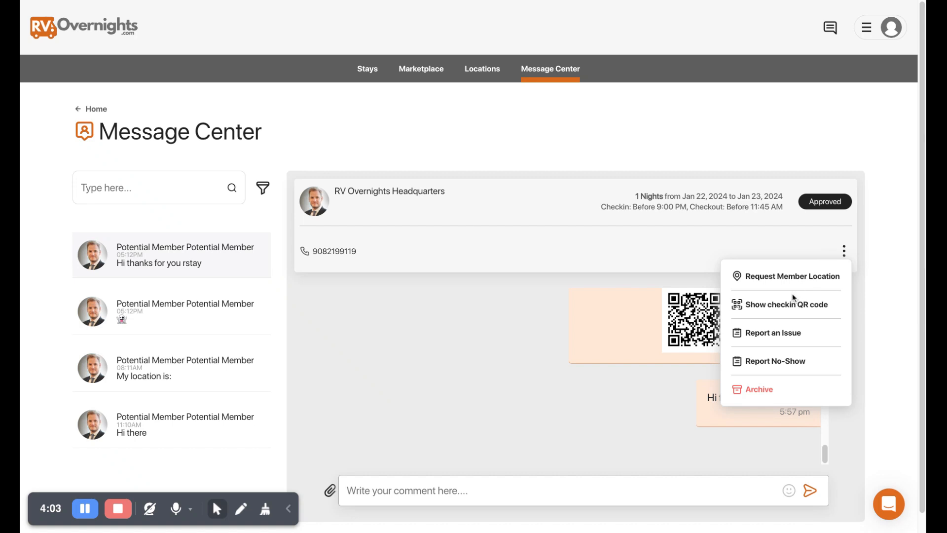
{"action": "mouse_move", "coordinate": [786, 310]}
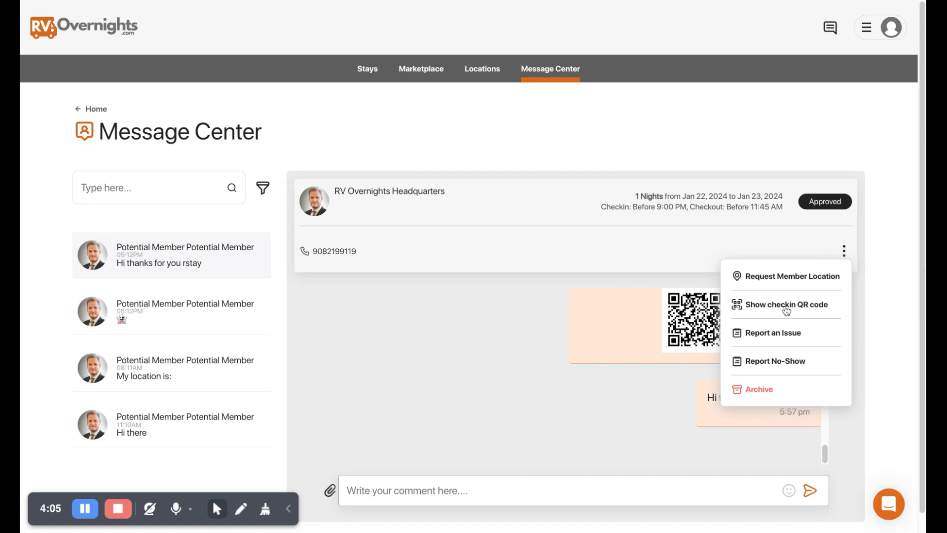
{"action": "mouse_move", "coordinate": [778, 339]}
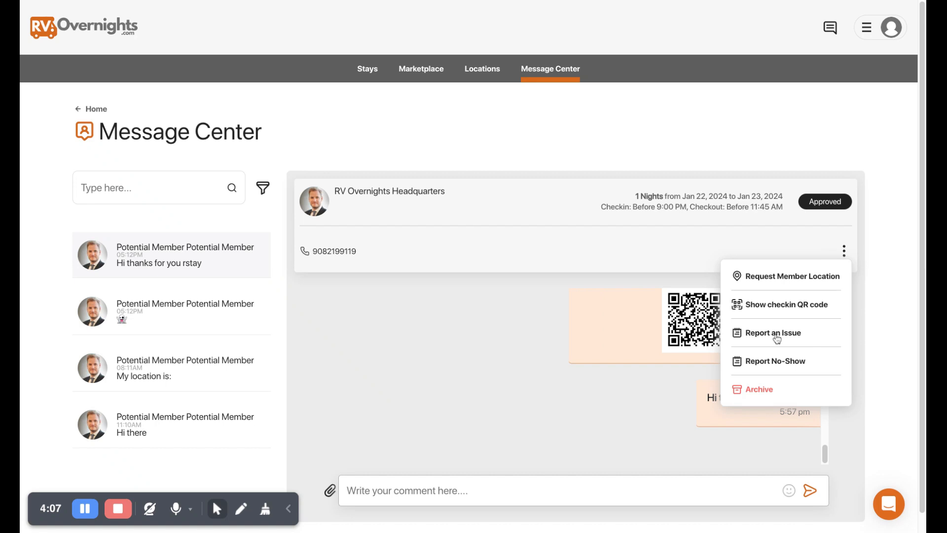
{"action": "mouse_move", "coordinate": [778, 365]}
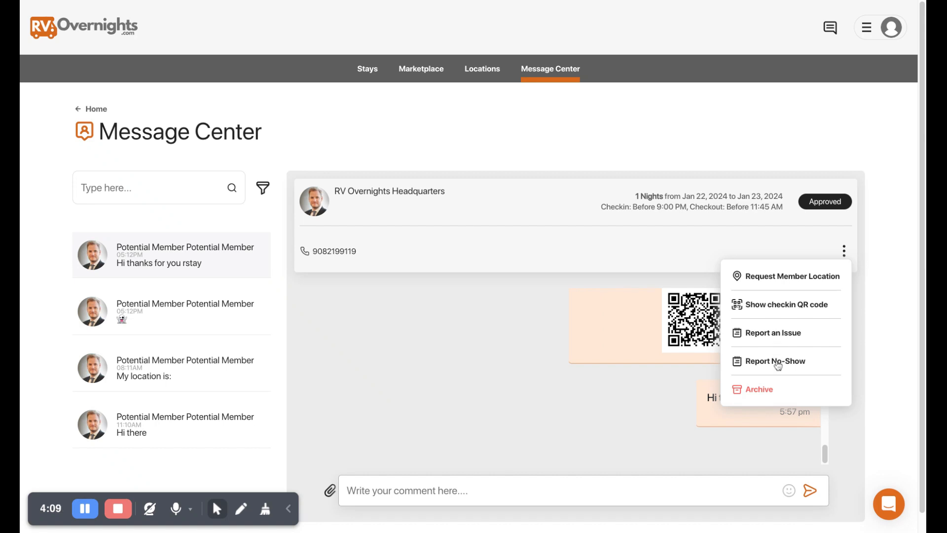
{"action": "mouse_move", "coordinate": [825, 290]}
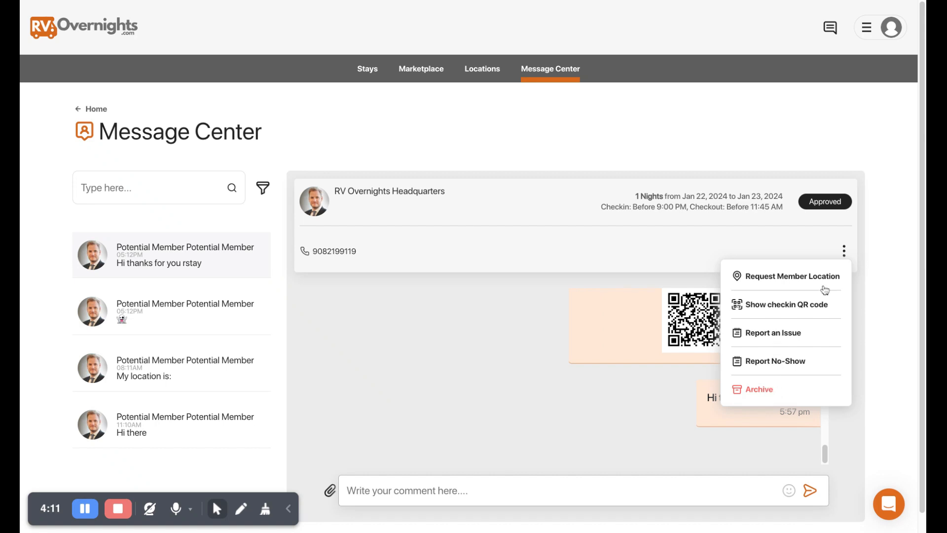
Return to Stays, then review account settings for password and notifications.
{"action": "left_click", "coordinate": [367, 68]}
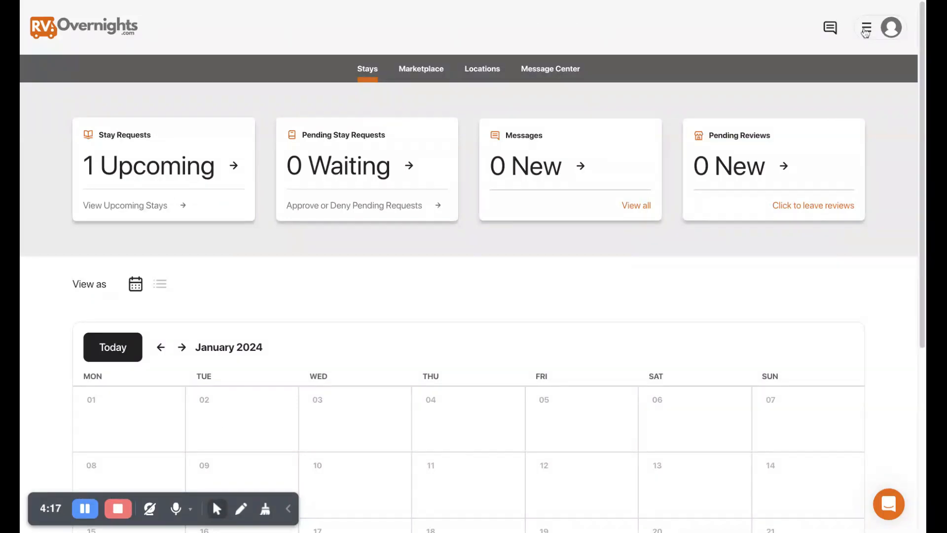
{"action": "left_click", "coordinate": [867, 27]}
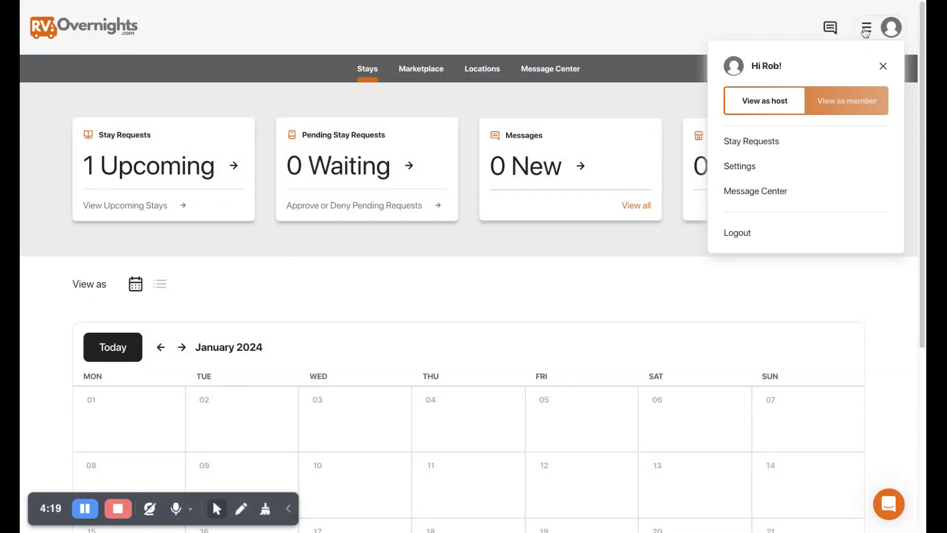
{"action": "mouse_move", "coordinate": [742, 172]}
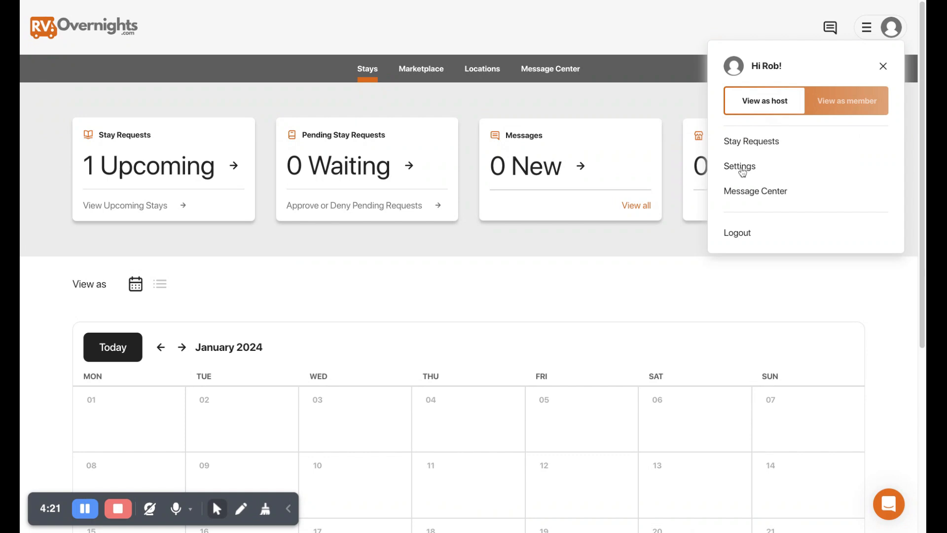
{"action": "left_click", "coordinate": [740, 166]}
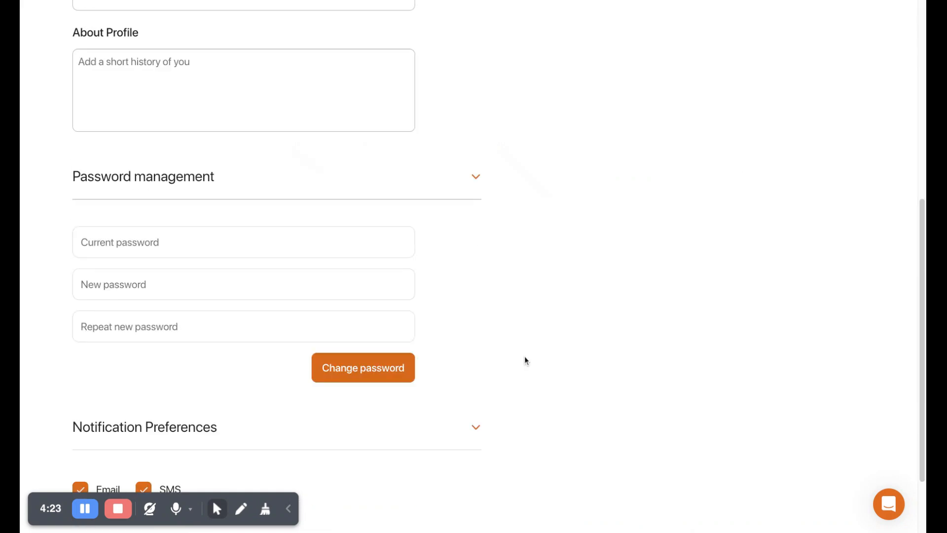
{"action": "scroll", "scroll_direction": "down", "scroll_amount": 3}
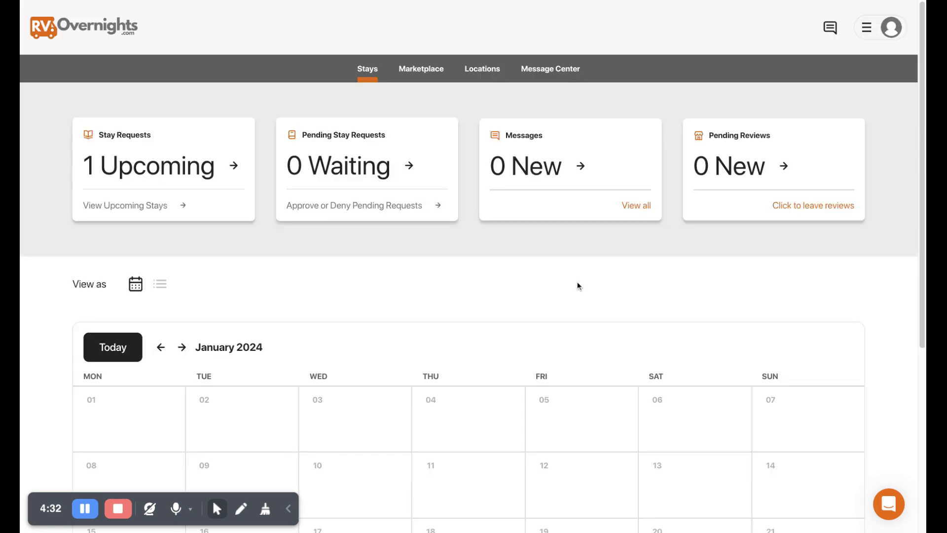
{"action": "mouse_move", "coordinate": [294, 357]}
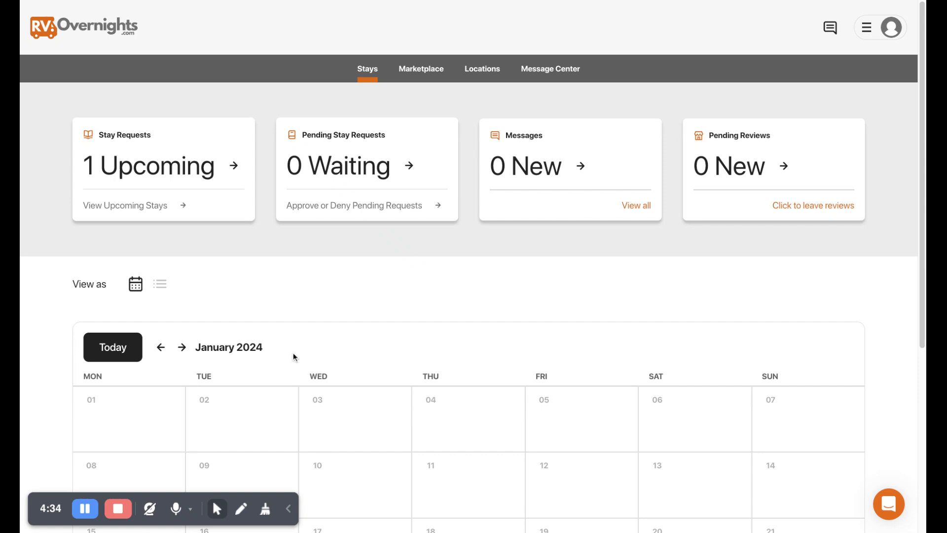